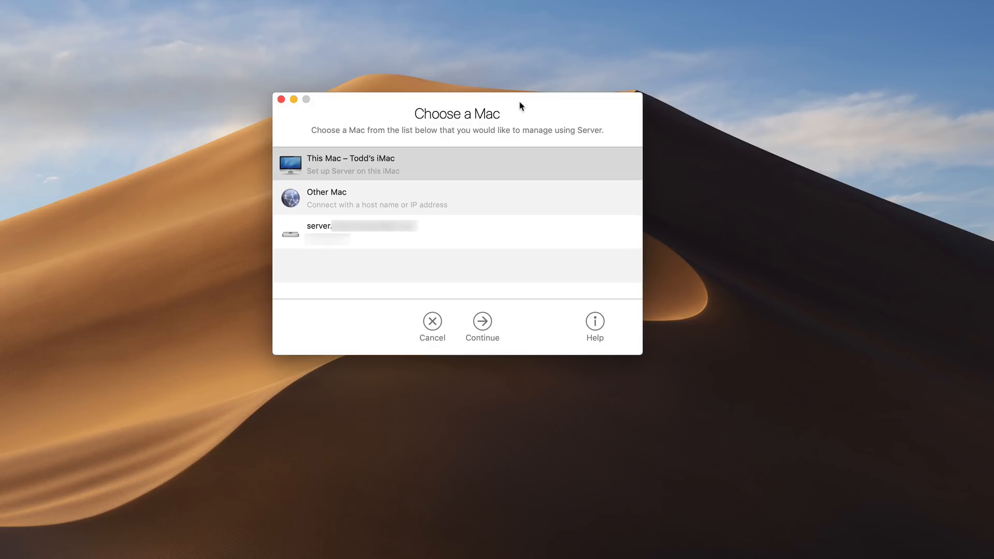
pyautogui.moveTo(520, 126)
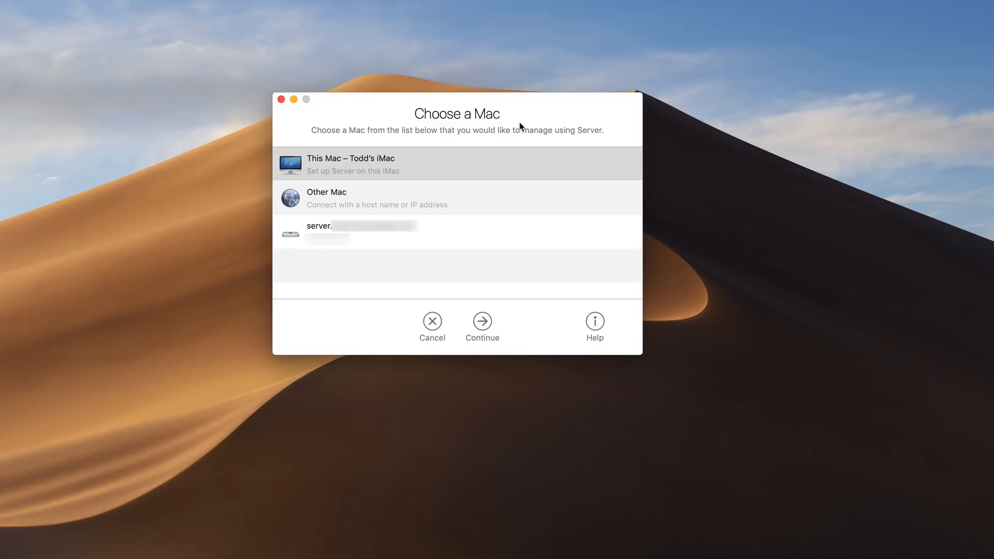
pyautogui.moveTo(411, 167)
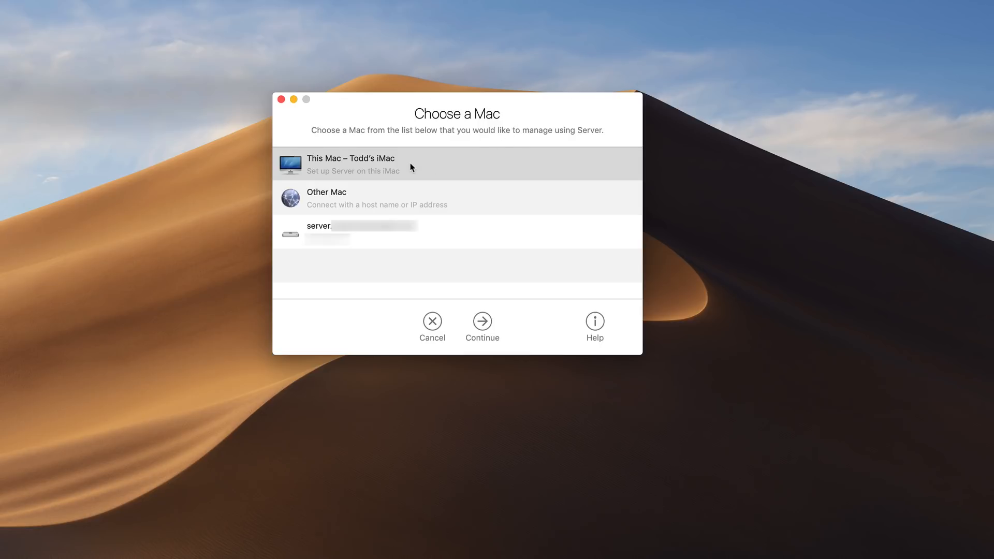
pyautogui.moveTo(373, 210)
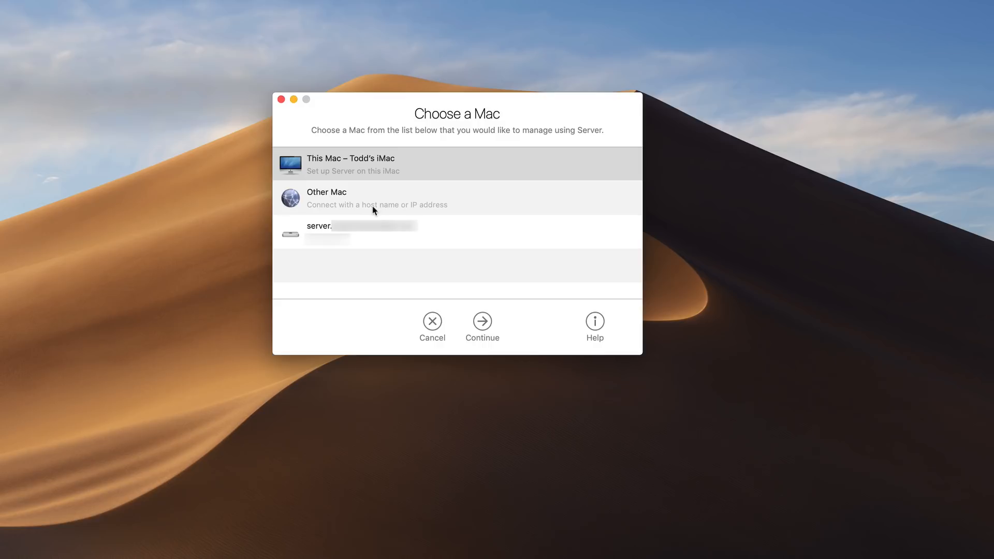
pyautogui.moveTo(475, 194)
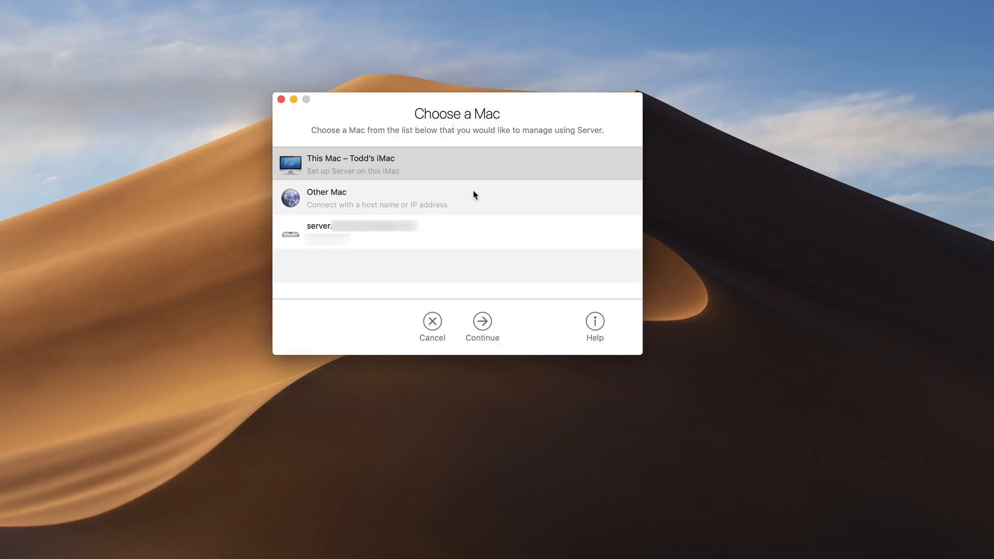
# Select the 'This Mac' row so Server is set up on the local iMac
pyautogui.click(418, 164)
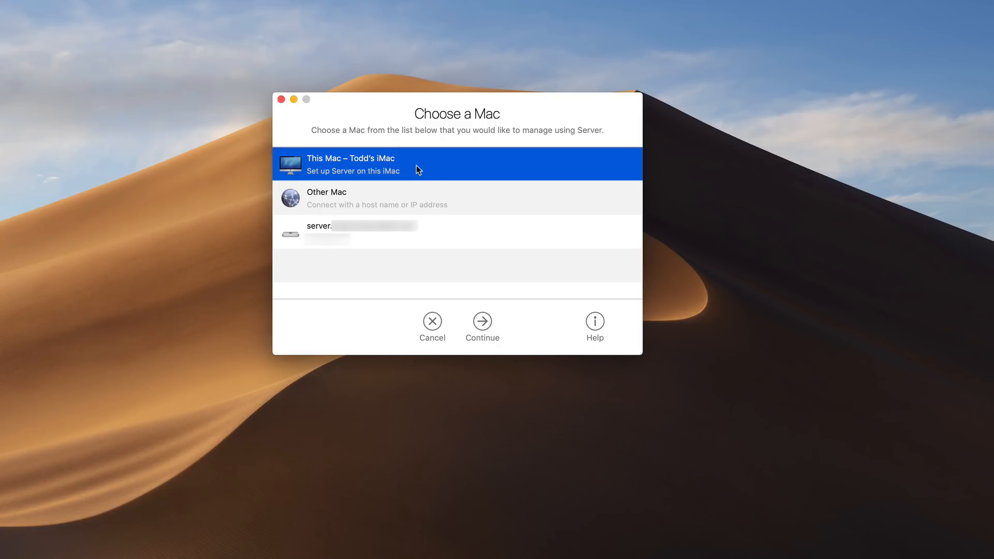
pyautogui.moveTo(481, 326)
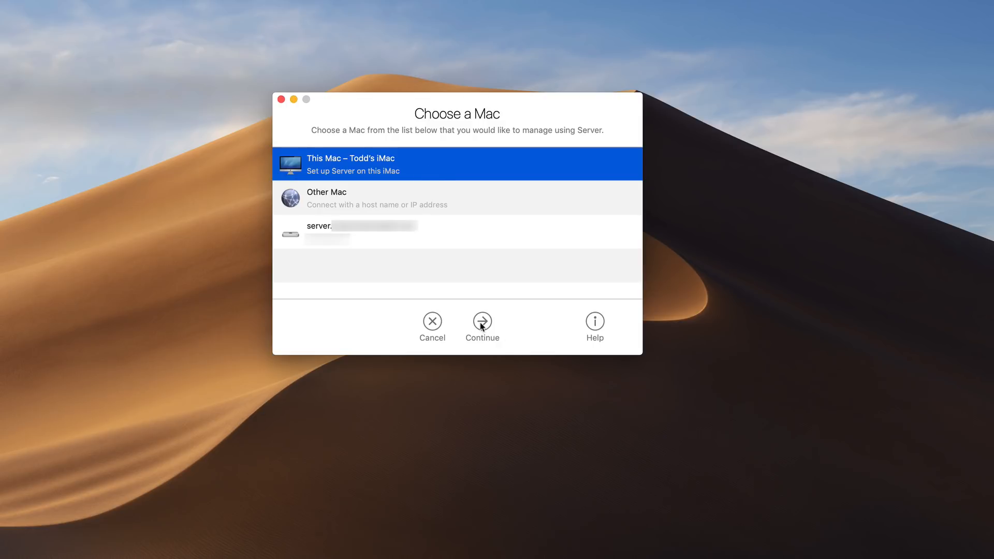
# Continue with this iMac so the macOS Server licence agreement appears
pyautogui.click(481, 323)
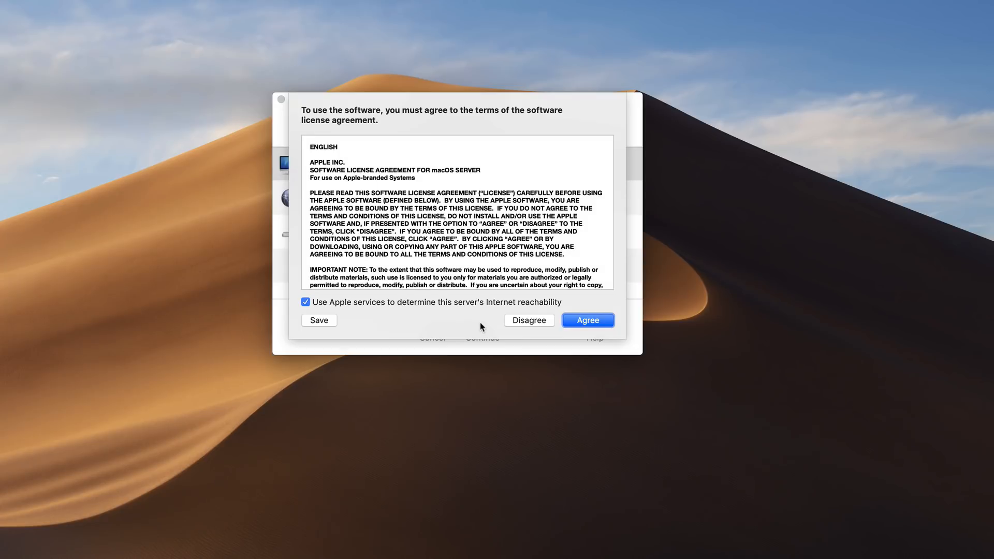
pyautogui.moveTo(469, 298)
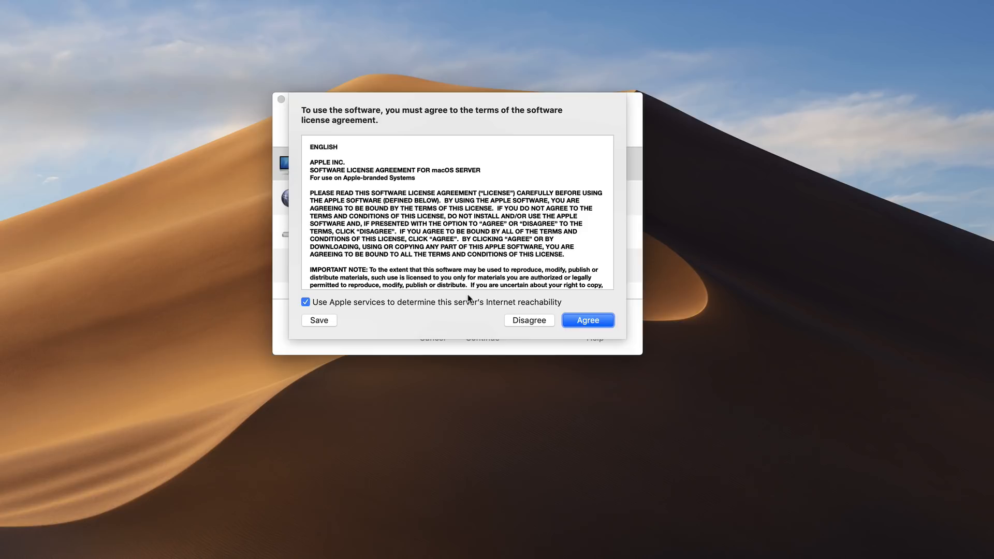
pyautogui.moveTo(364, 315)
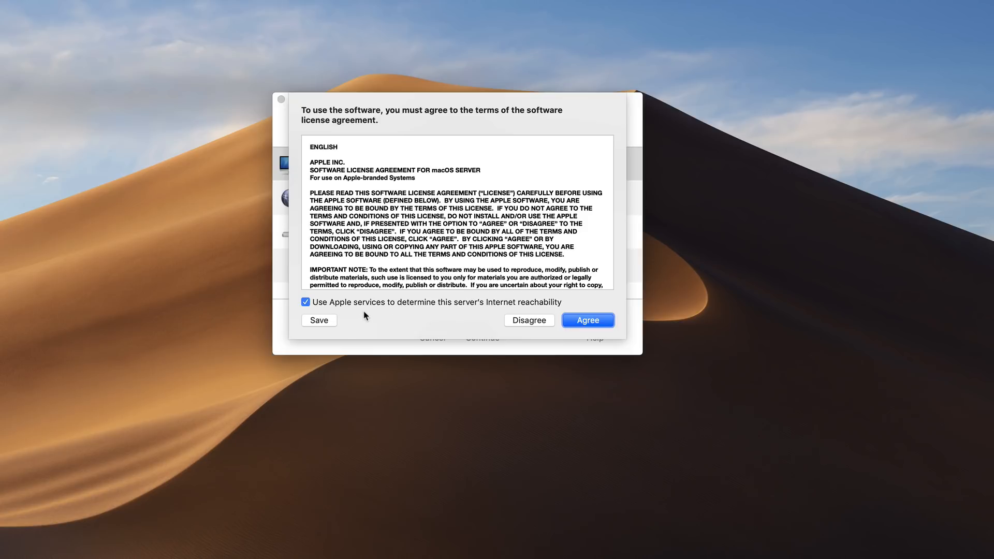
pyautogui.moveTo(397, 311)
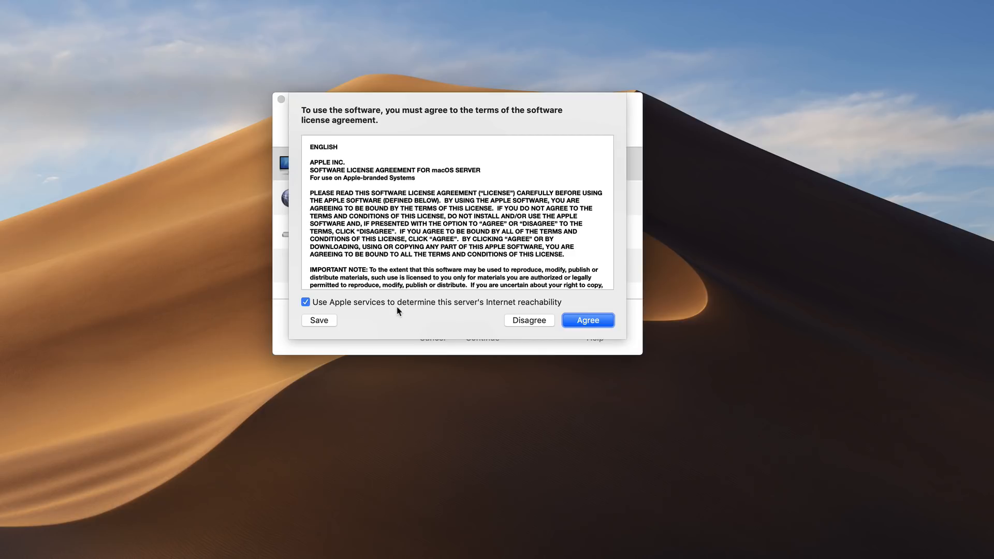
pyautogui.moveTo(359, 311)
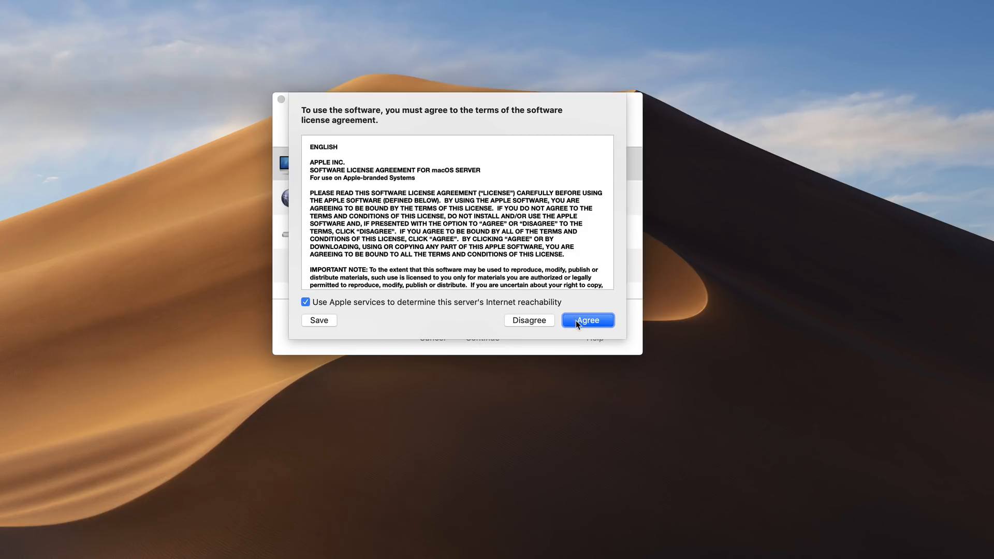
# Agree to the licence and allow setup with the administrator password, reaching the server overview
pyautogui.click(586, 320)
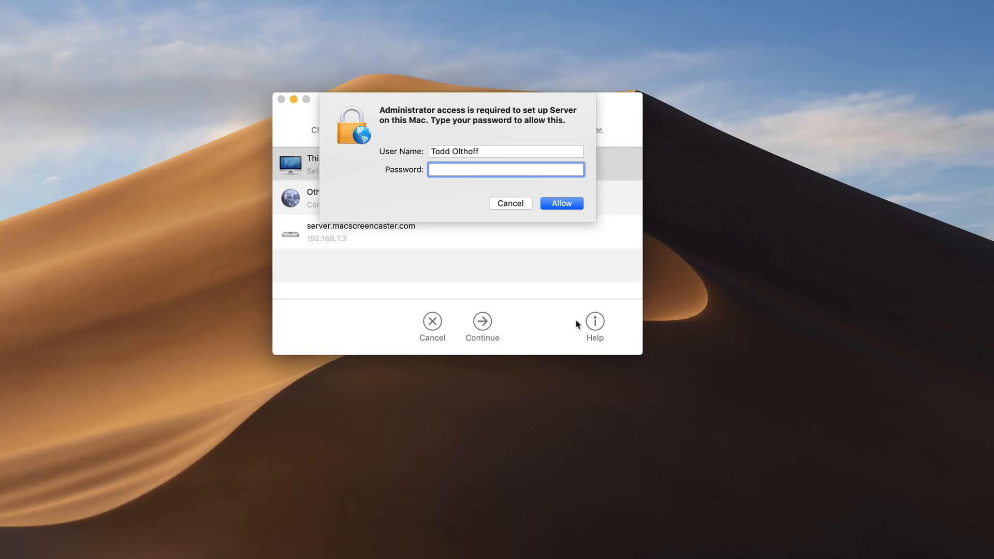
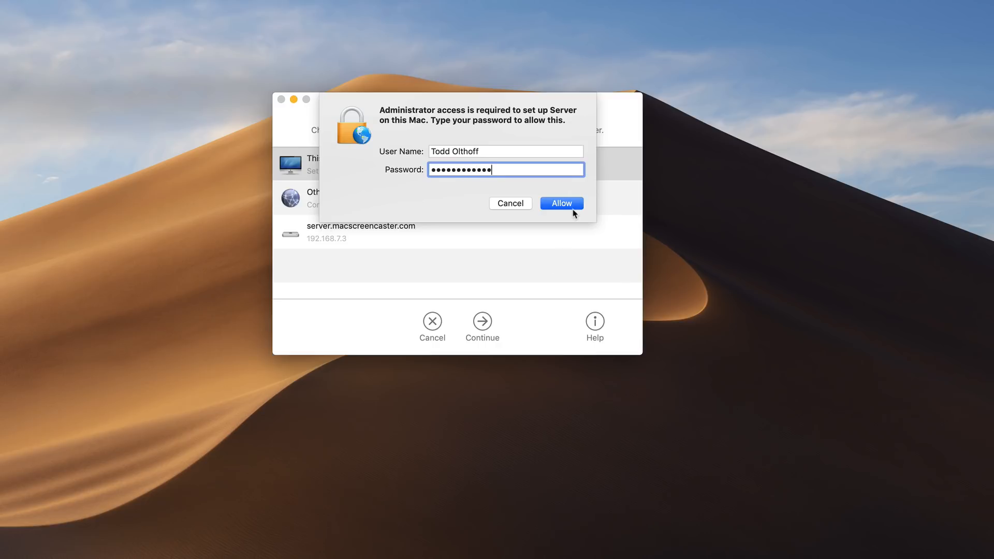
pyautogui.click(560, 203)
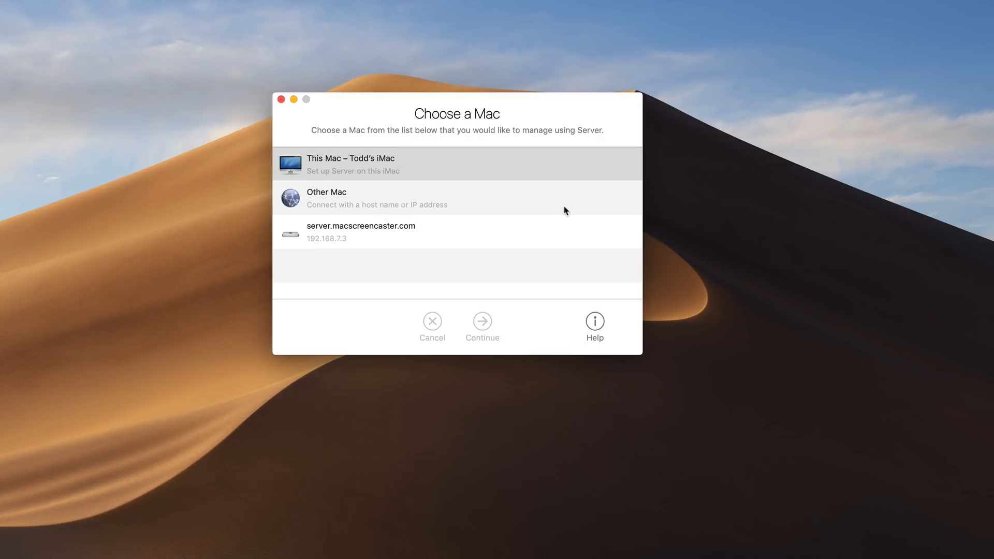
pyautogui.click(481, 321)
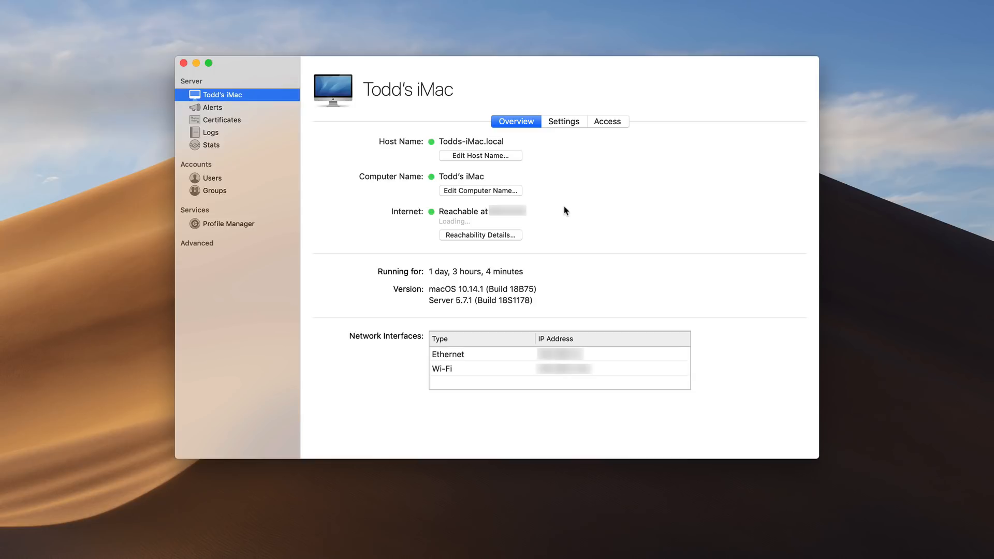
pyautogui.moveTo(221, 287)
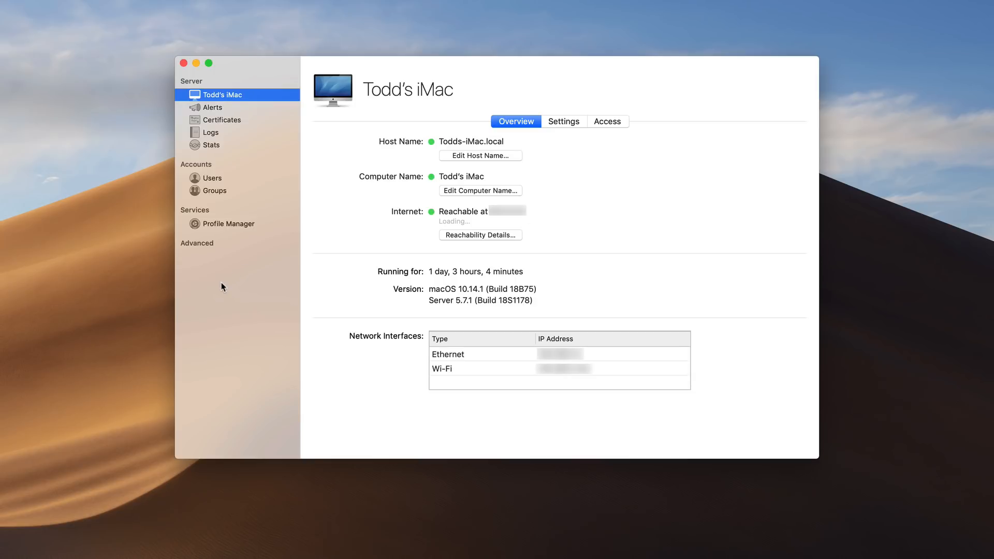
pyautogui.moveTo(220, 186)
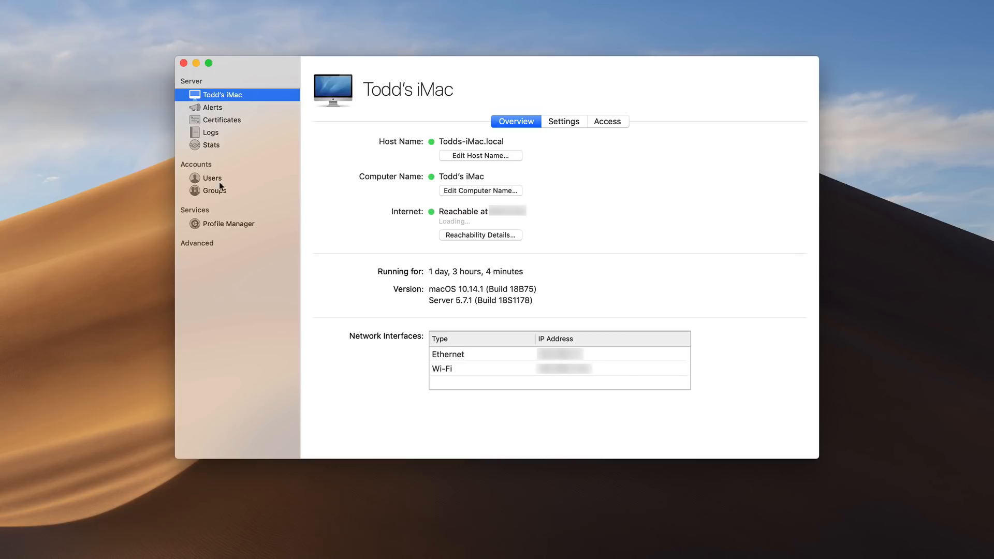
pyautogui.moveTo(232, 227)
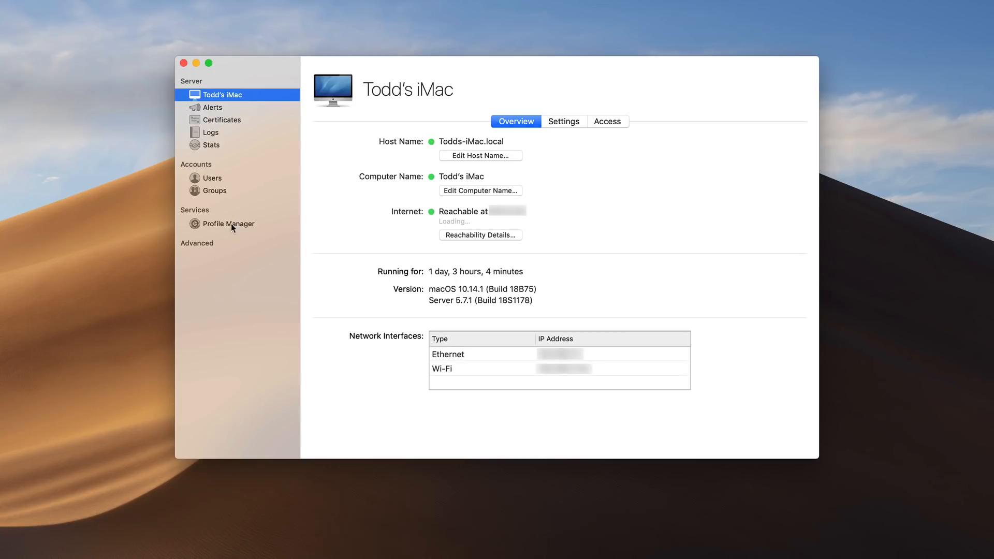
pyautogui.moveTo(231, 145)
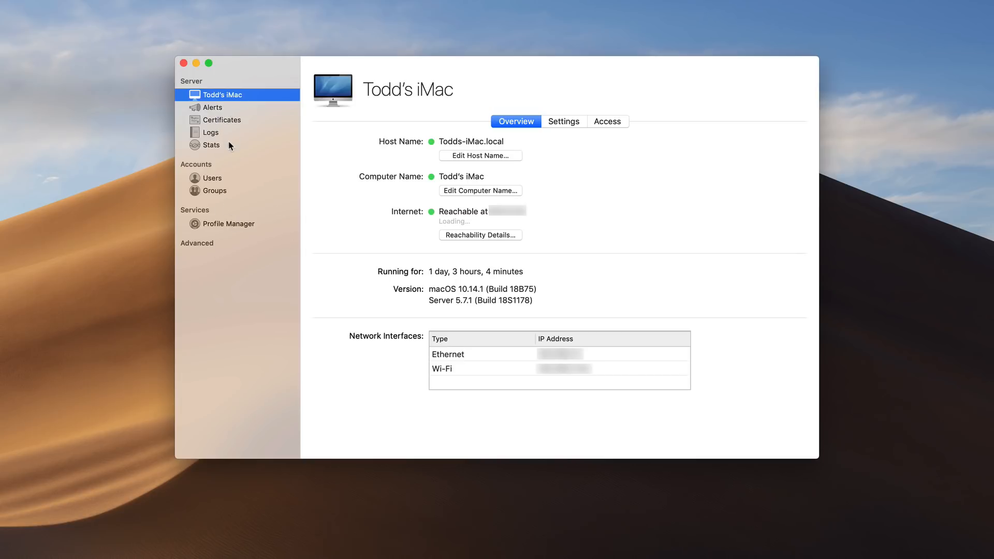
pyautogui.moveTo(561, 167)
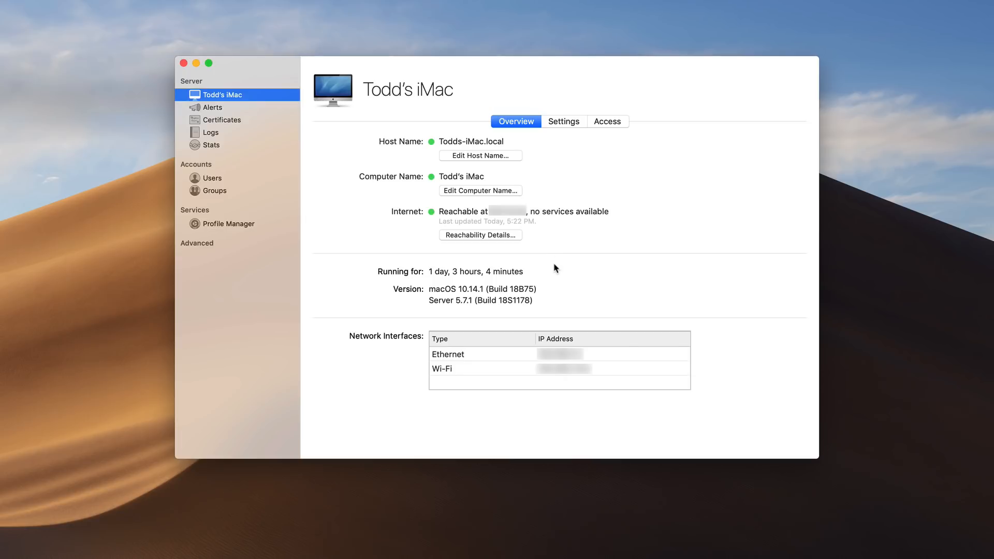
pyautogui.moveTo(577, 235)
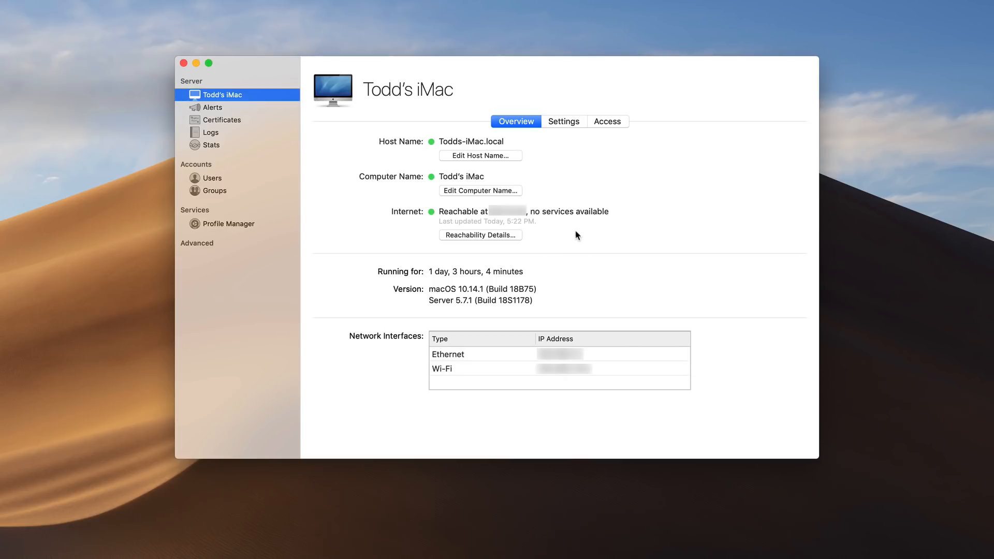
pyautogui.moveTo(560, 222)
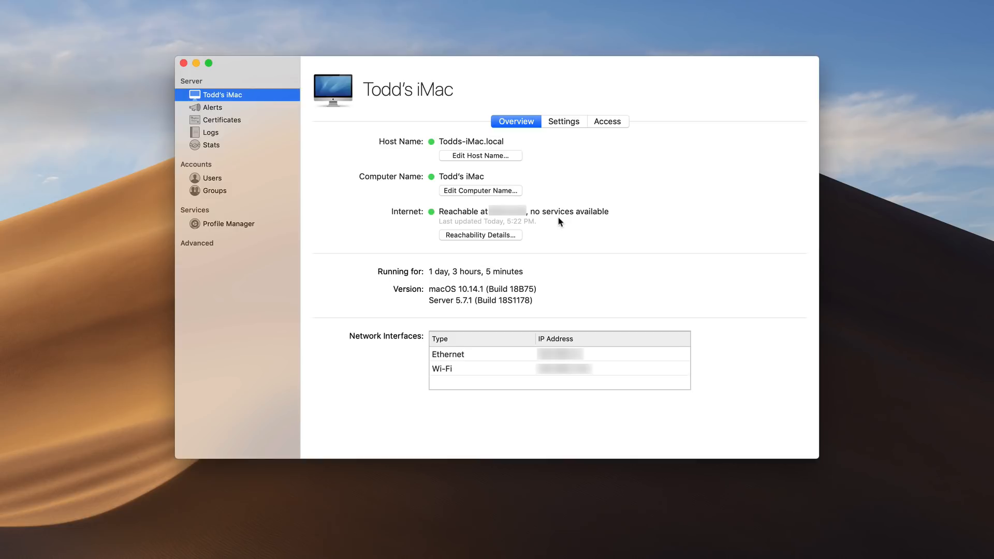
pyautogui.moveTo(510, 361)
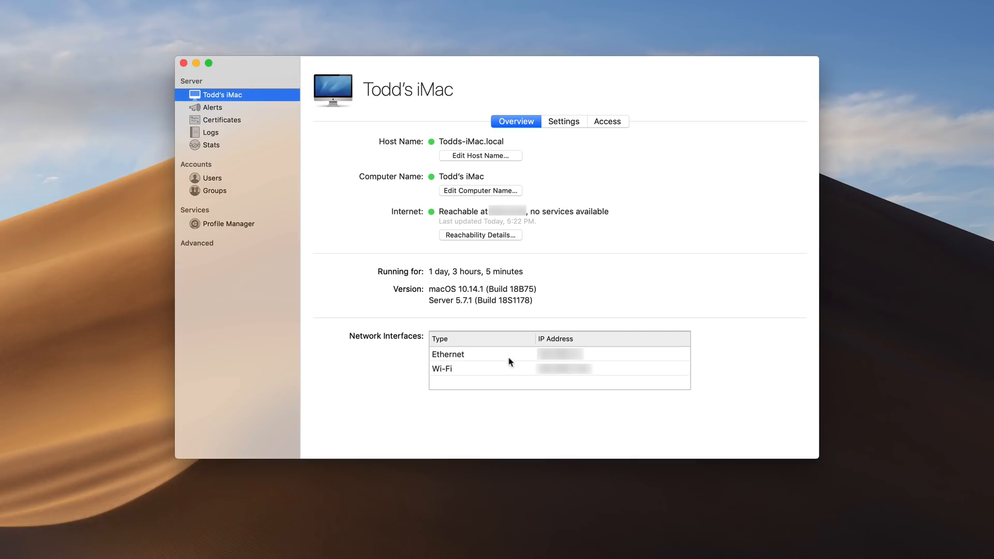
pyautogui.moveTo(623, 258)
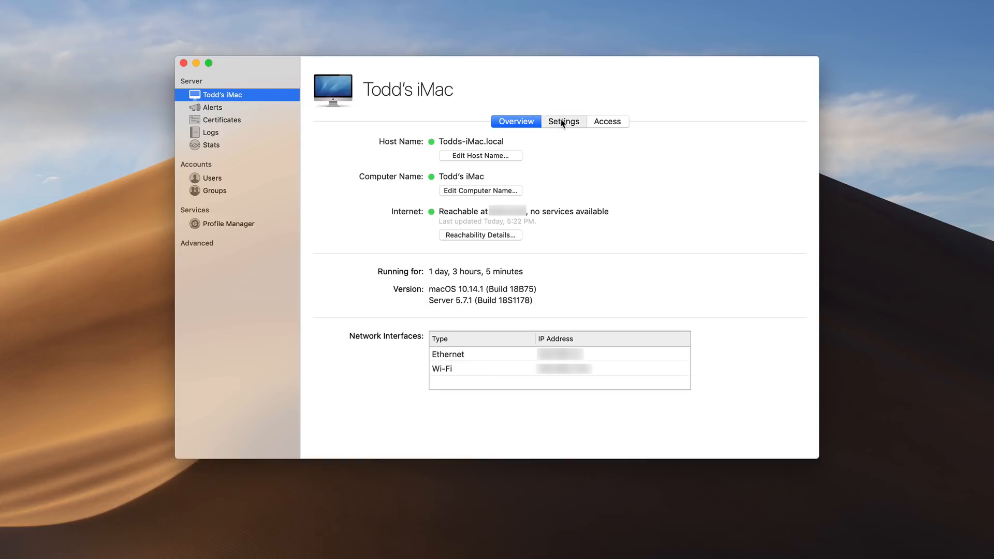
# Review the server's remote access settings and access rules, then return to the overview
pyautogui.click(563, 122)
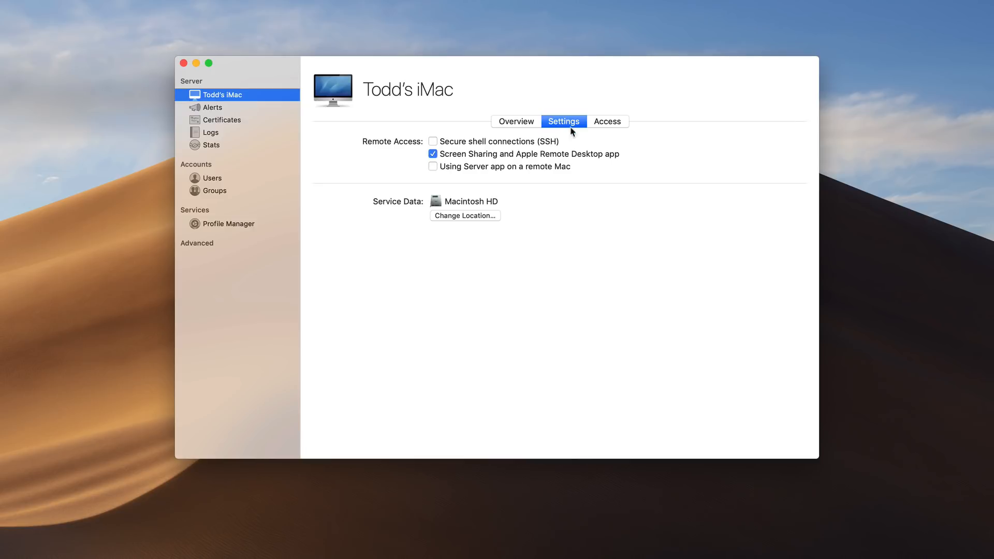
pyautogui.moveTo(581, 147)
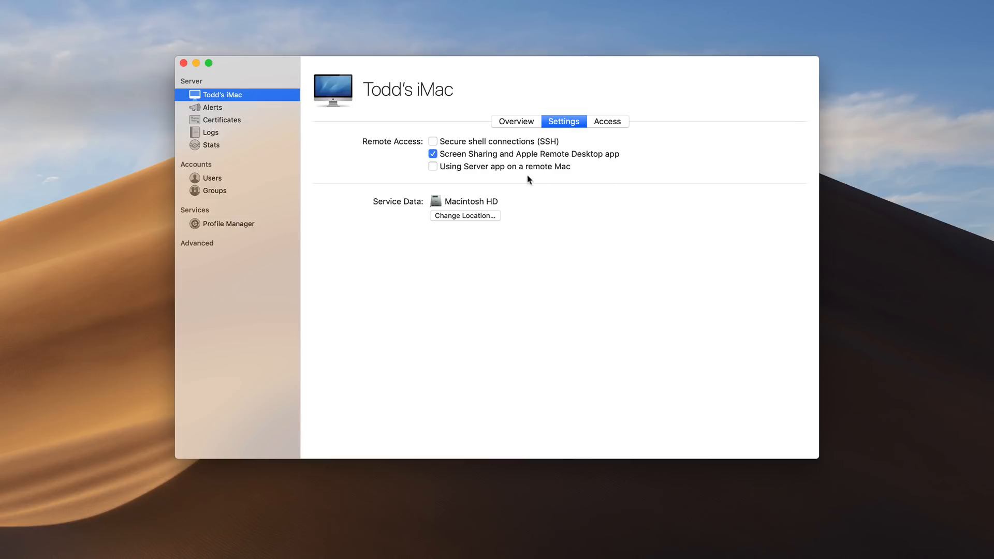
pyautogui.moveTo(509, 176)
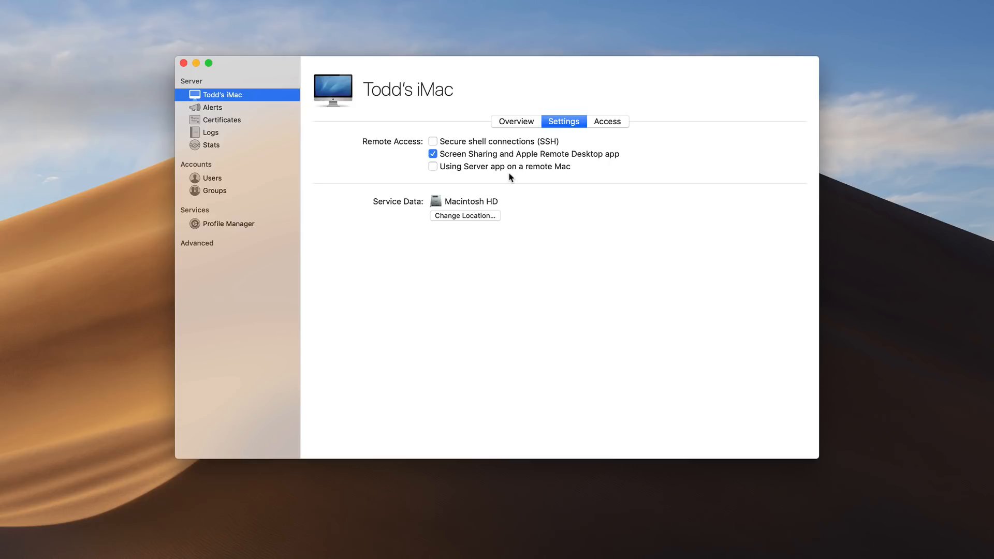
pyautogui.moveTo(602, 124)
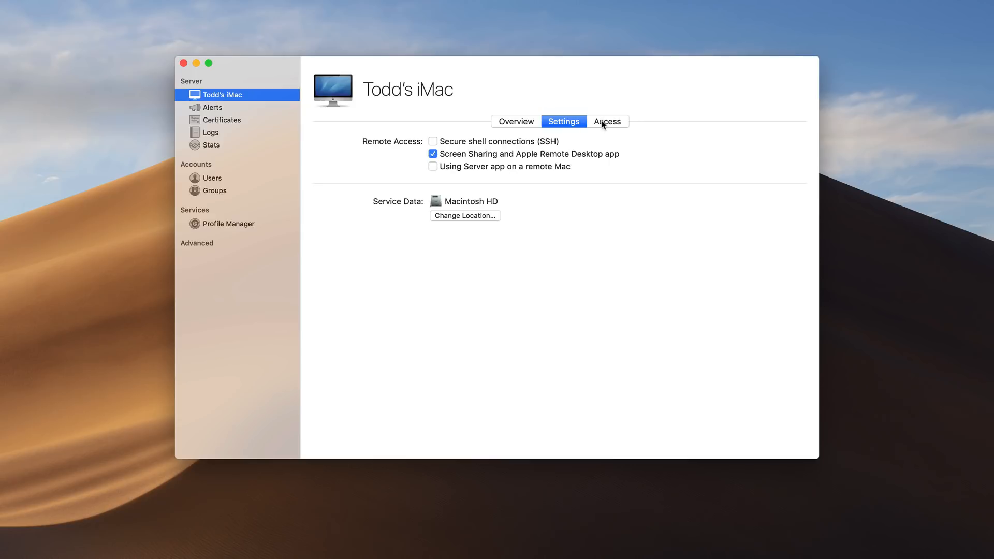
pyautogui.click(607, 122)
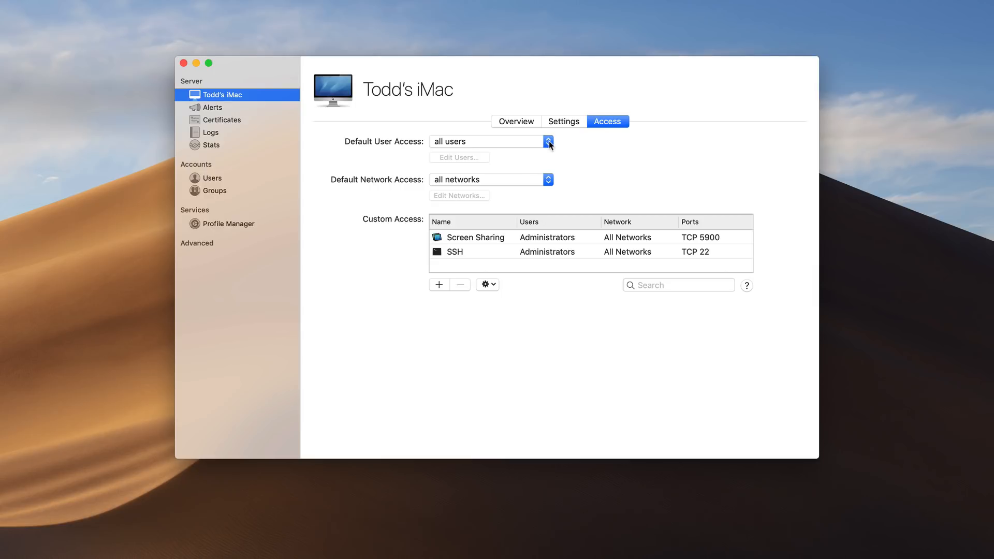
pyautogui.moveTo(548, 268)
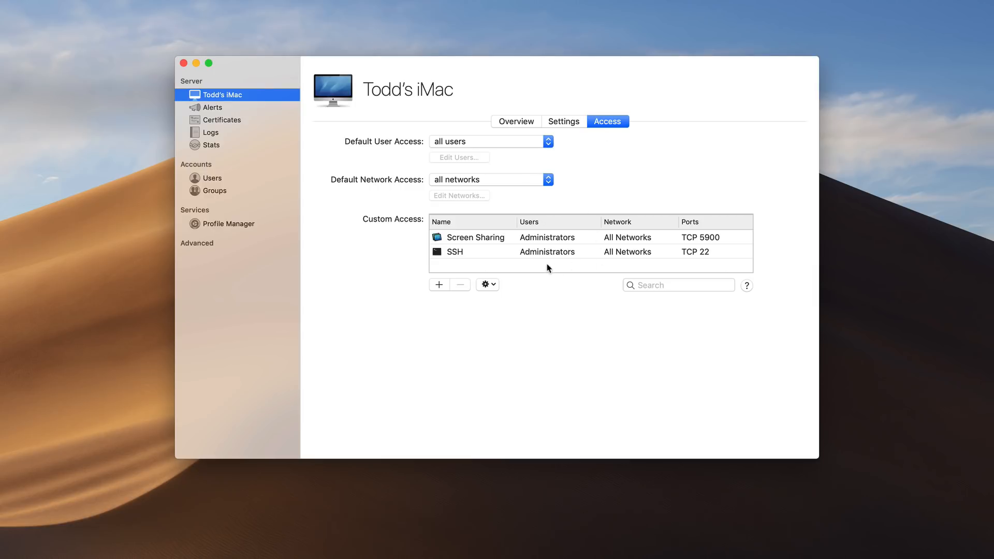
pyautogui.moveTo(554, 215)
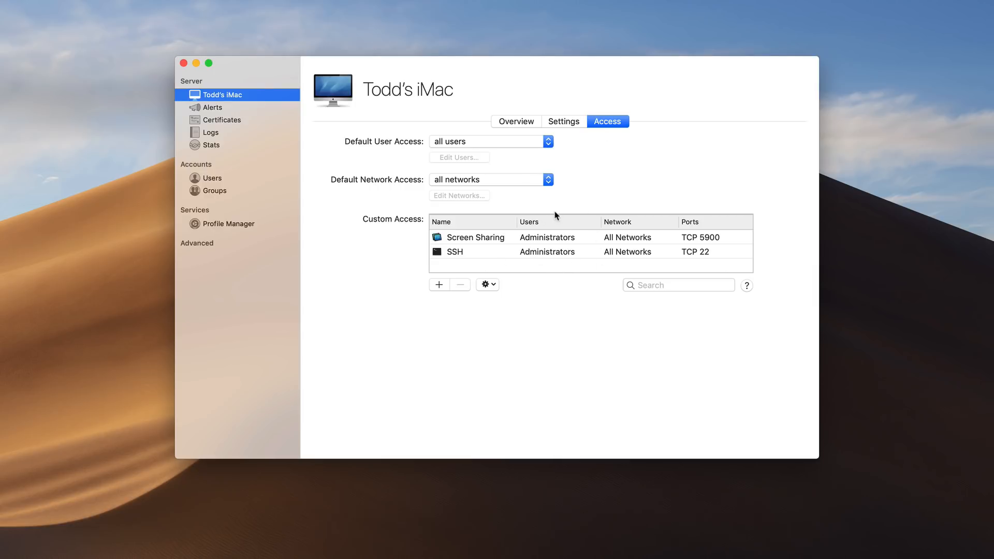
pyautogui.click(516, 121)
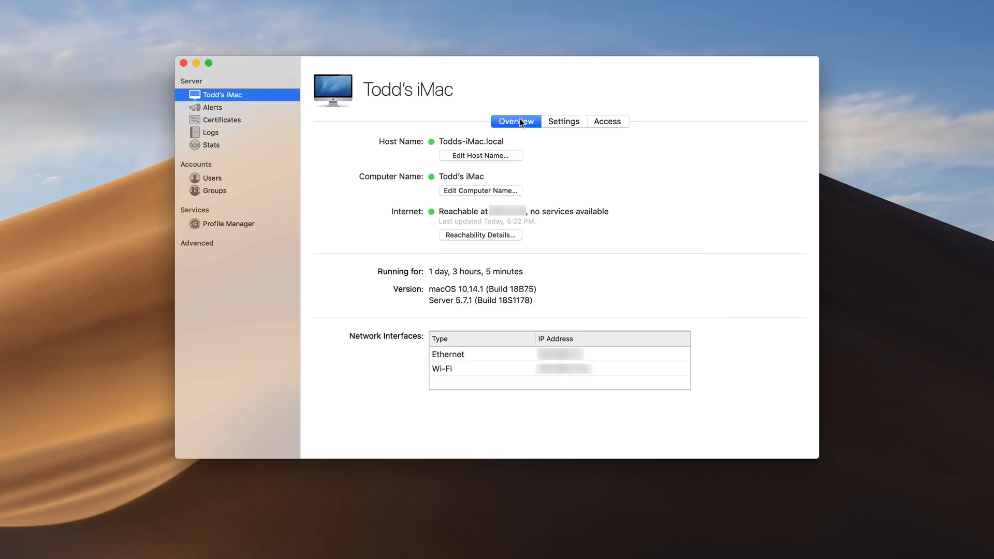
pyautogui.moveTo(206, 112)
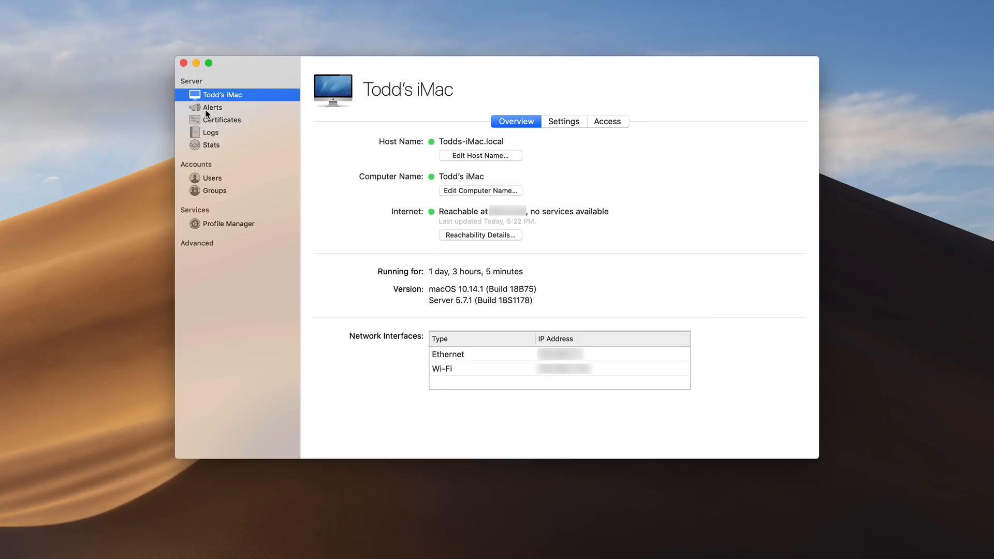
# View the SSL certificates, the system log and the processor usage statistics
pyautogui.click(221, 120)
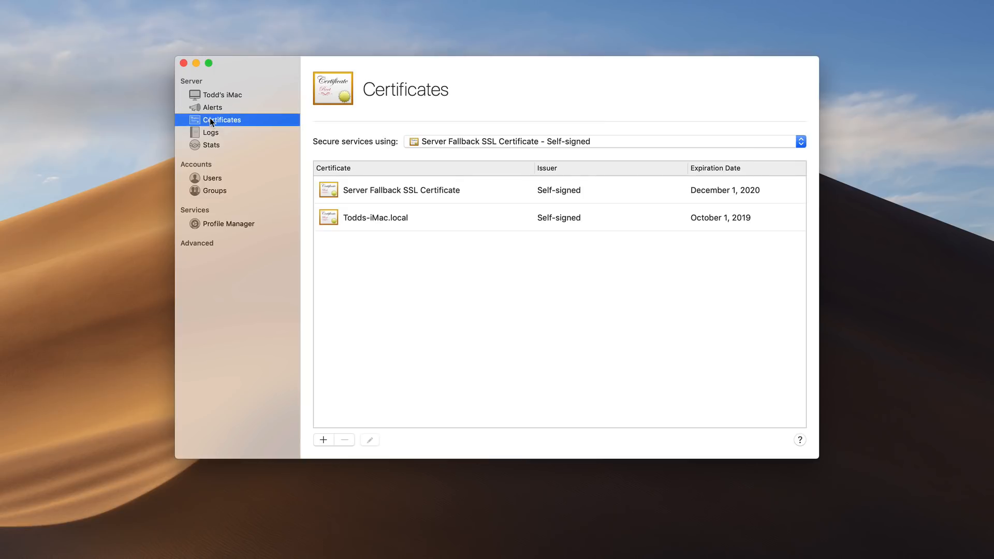
pyautogui.moveTo(212, 132)
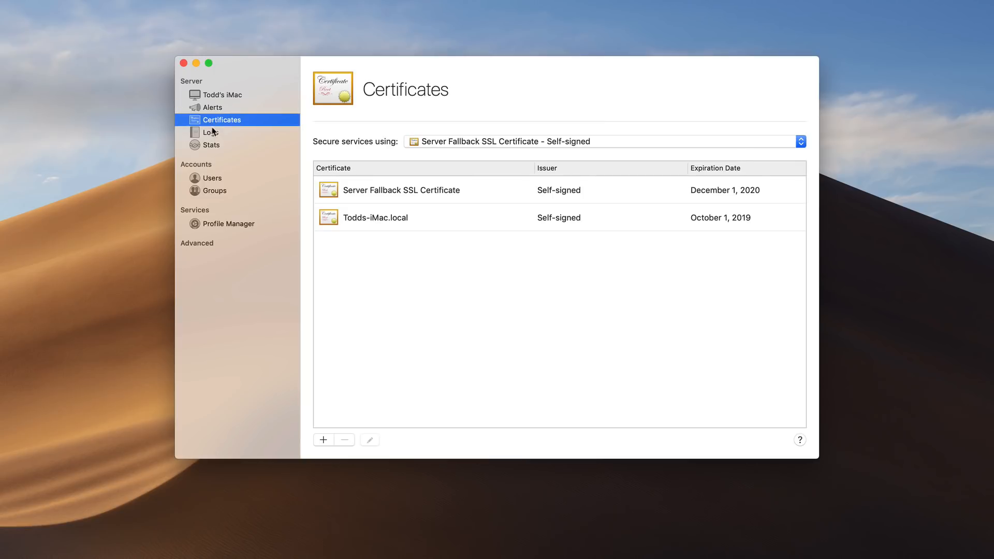
pyautogui.click(210, 132)
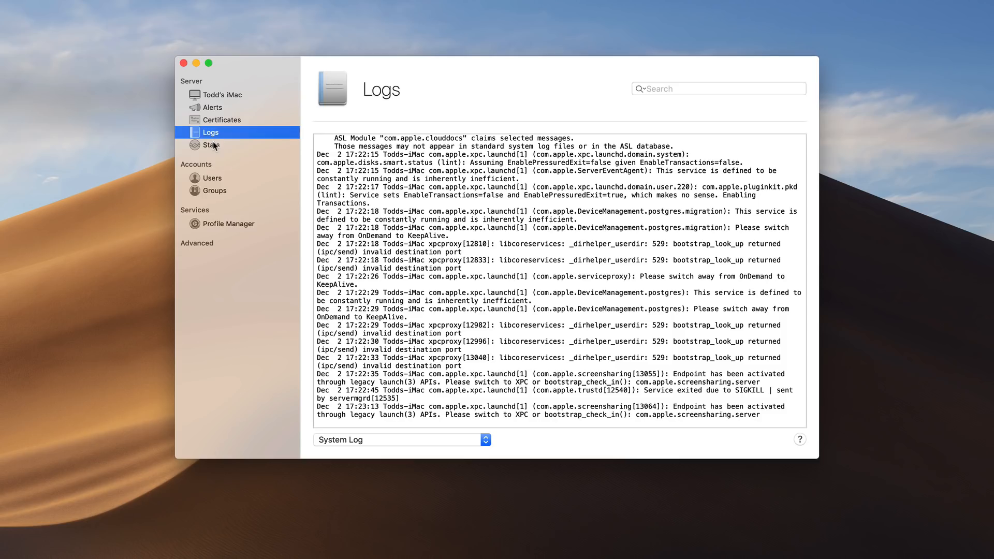
pyautogui.click(210, 145)
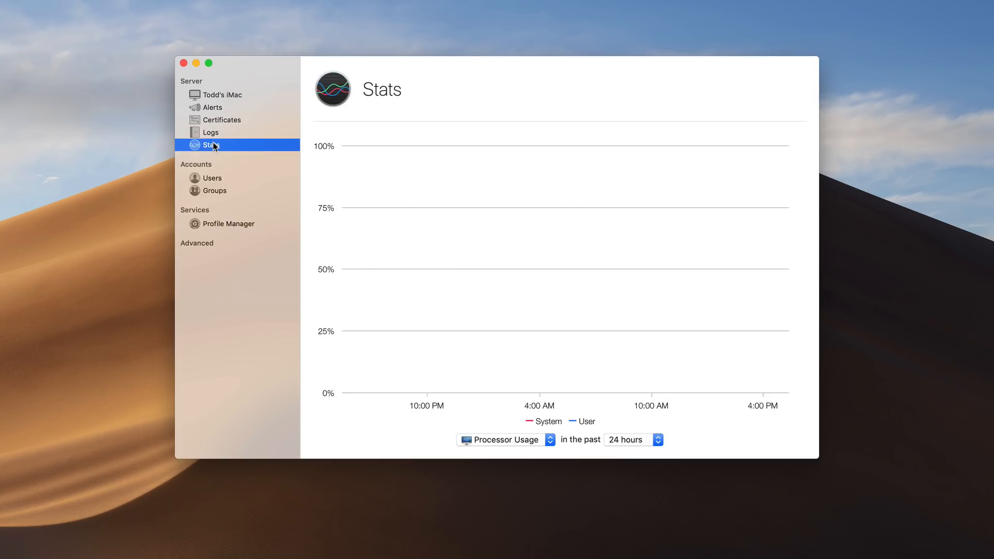
pyautogui.moveTo(214, 171)
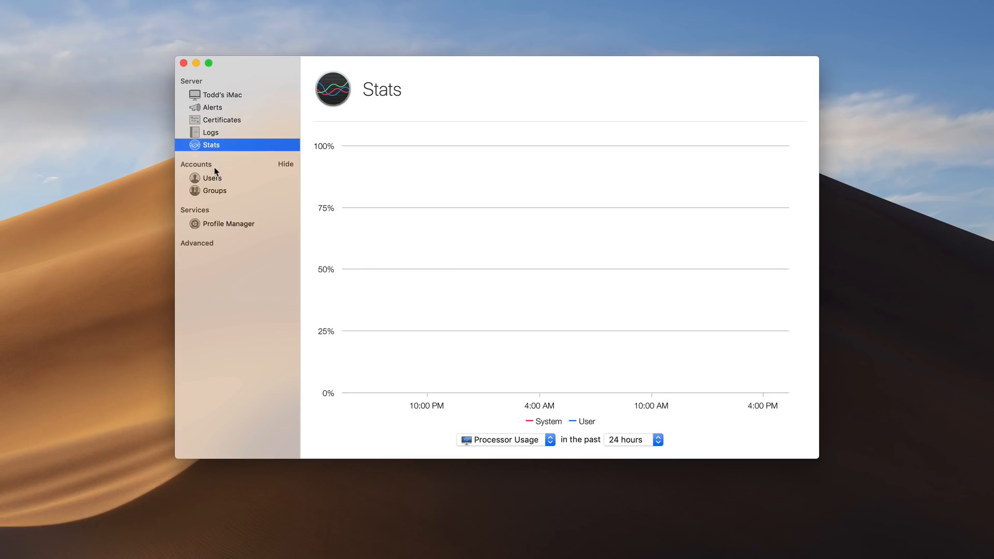
# View the user accounts list, then the empty groups list under Accounts
pyautogui.click(212, 178)
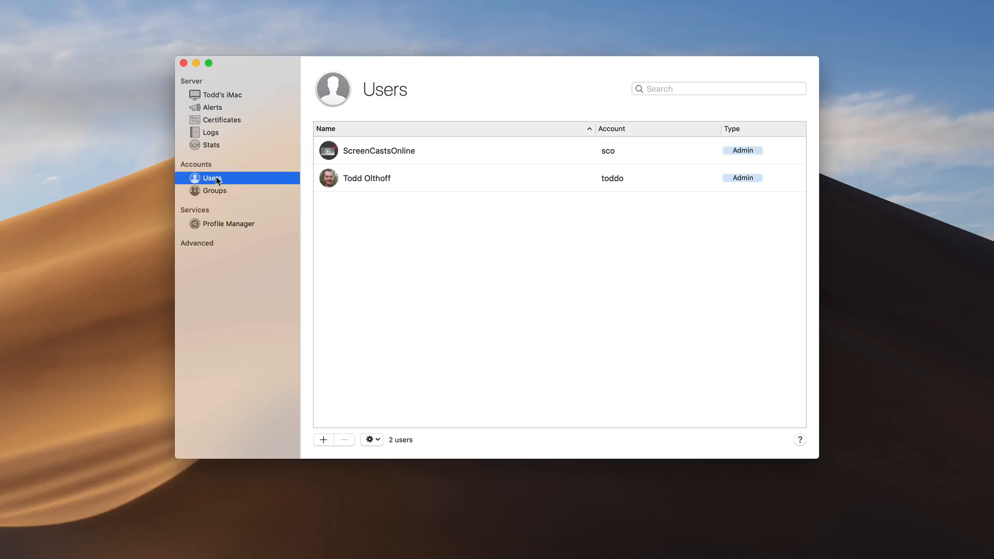
pyautogui.moveTo(221, 179)
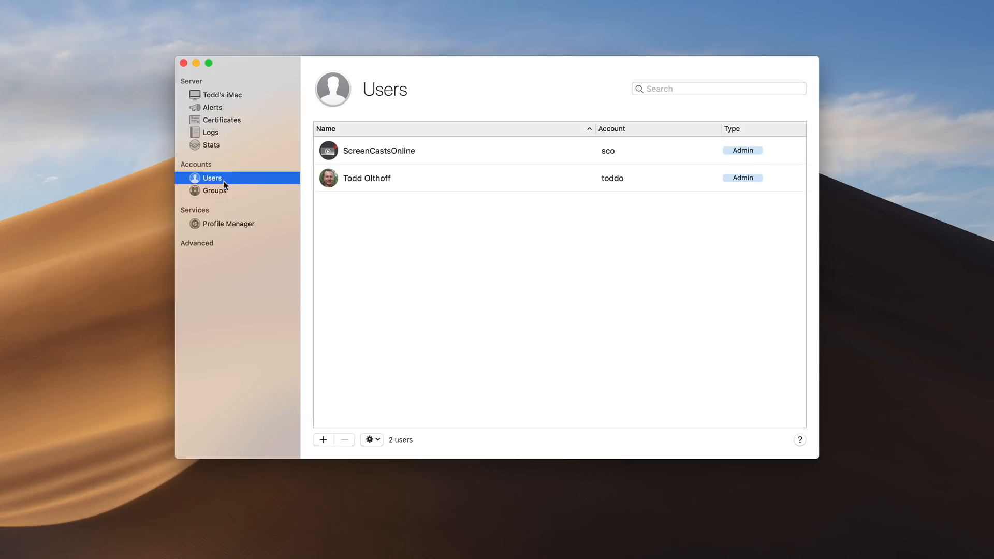
pyautogui.click(215, 190)
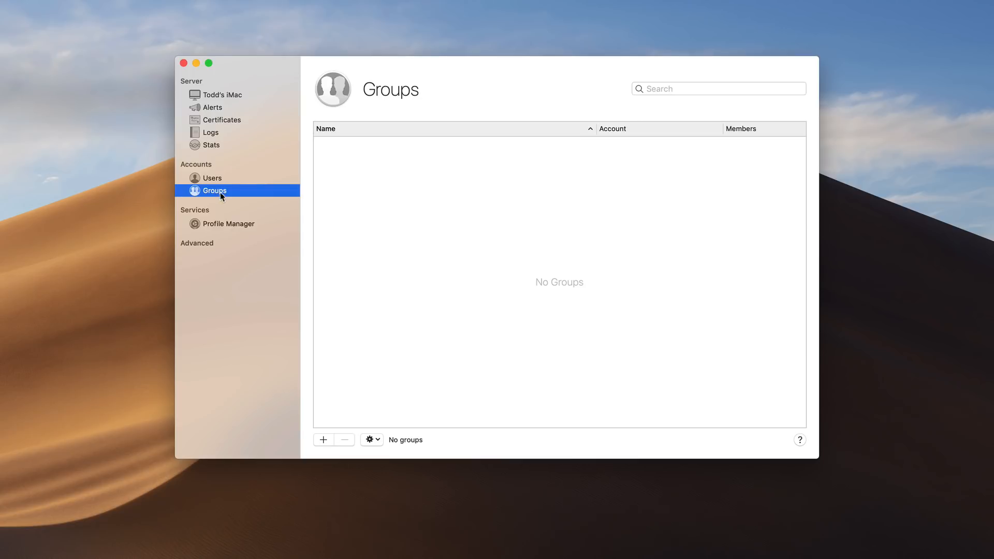
pyautogui.moveTo(213, 228)
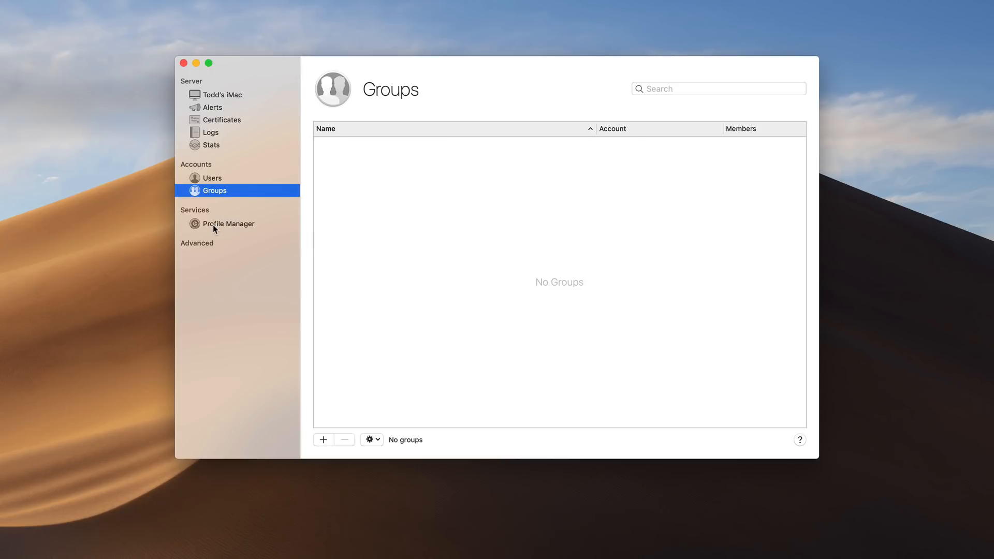
# Show the offline Profile Manager service page and reveal the advanced services list
pyautogui.click(229, 224)
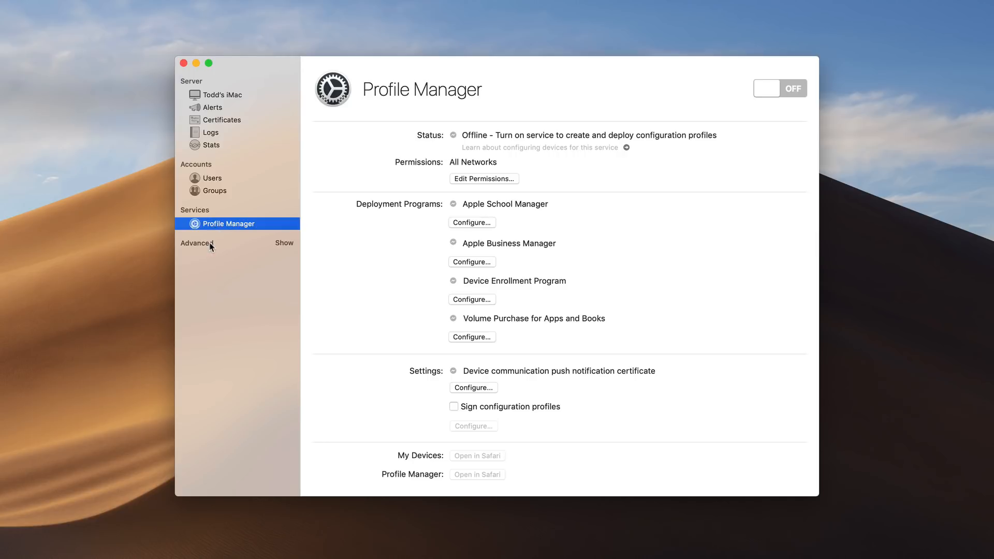
pyautogui.moveTo(285, 247)
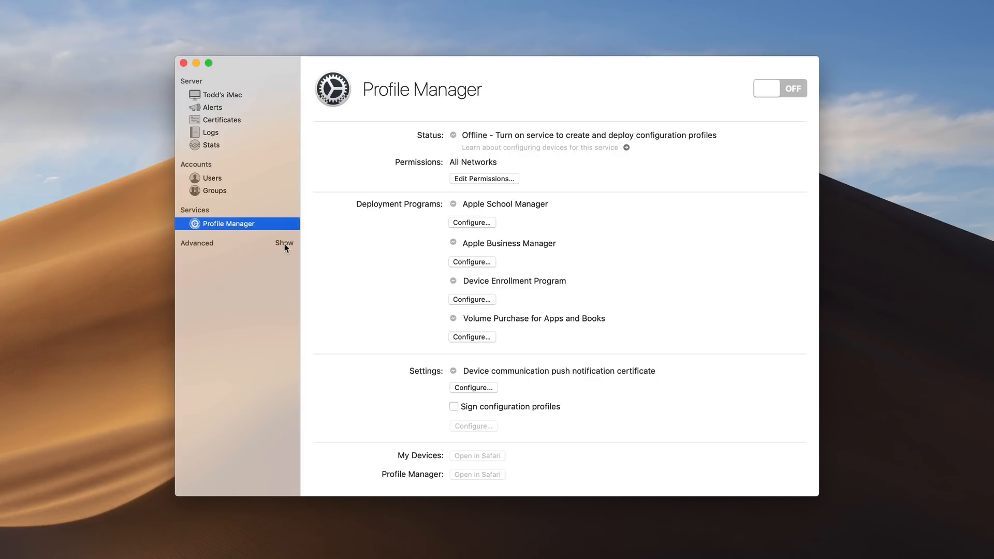
pyautogui.click(283, 242)
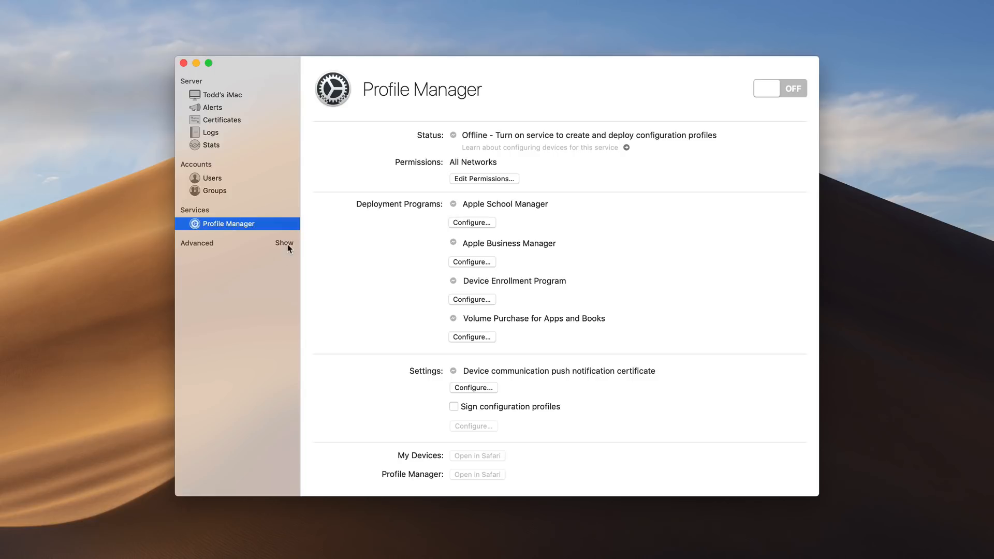
pyautogui.moveTo(265, 295)
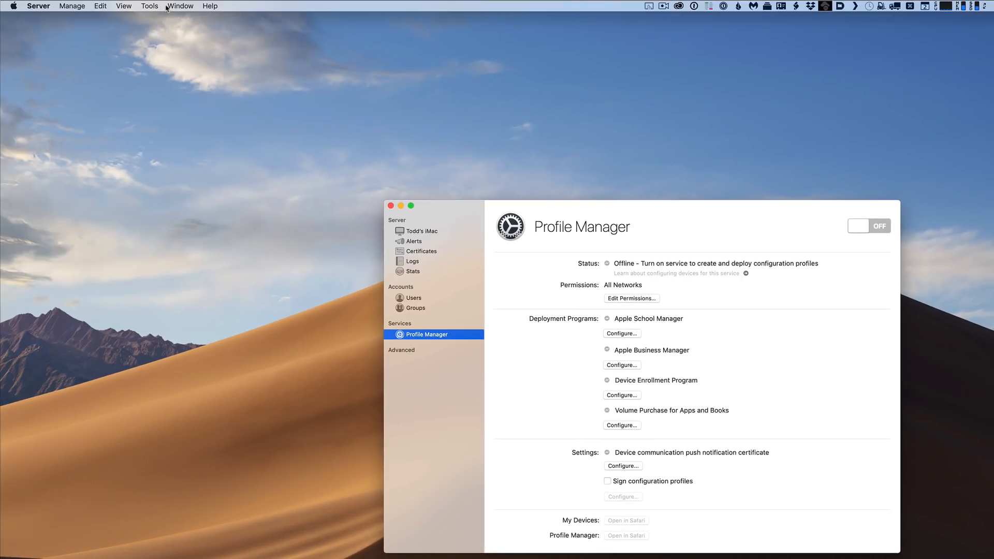
pyautogui.click(123, 6)
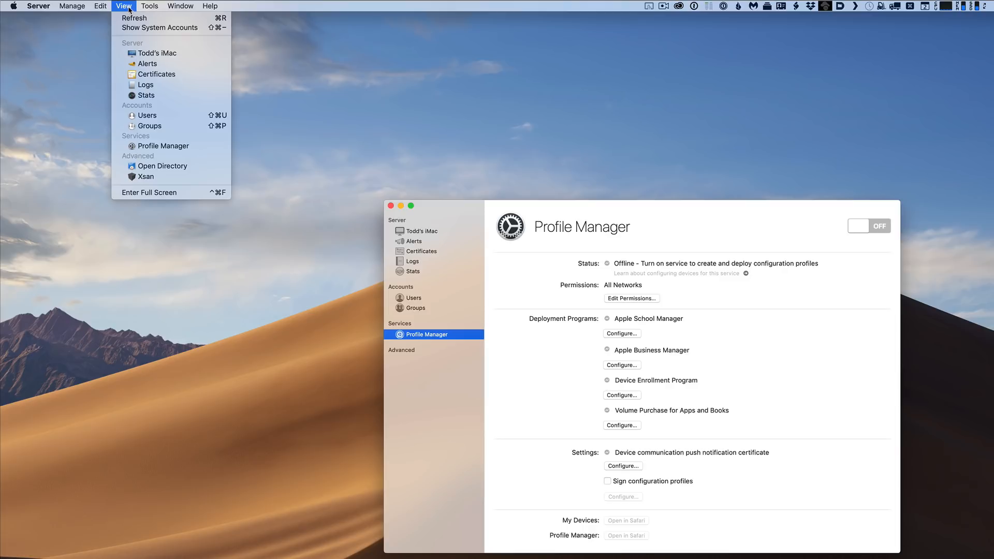
pyautogui.moveTo(159, 146)
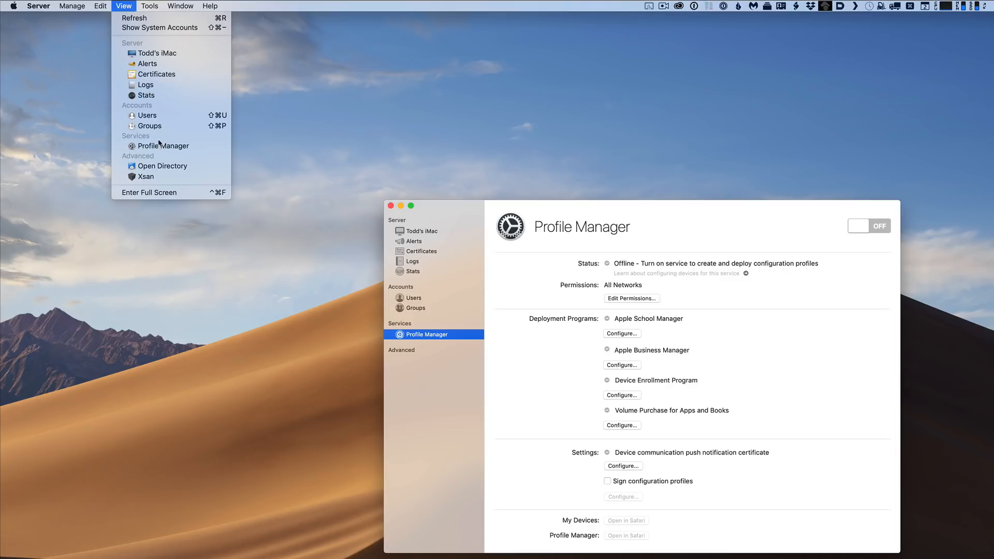
pyautogui.moveTo(163, 166)
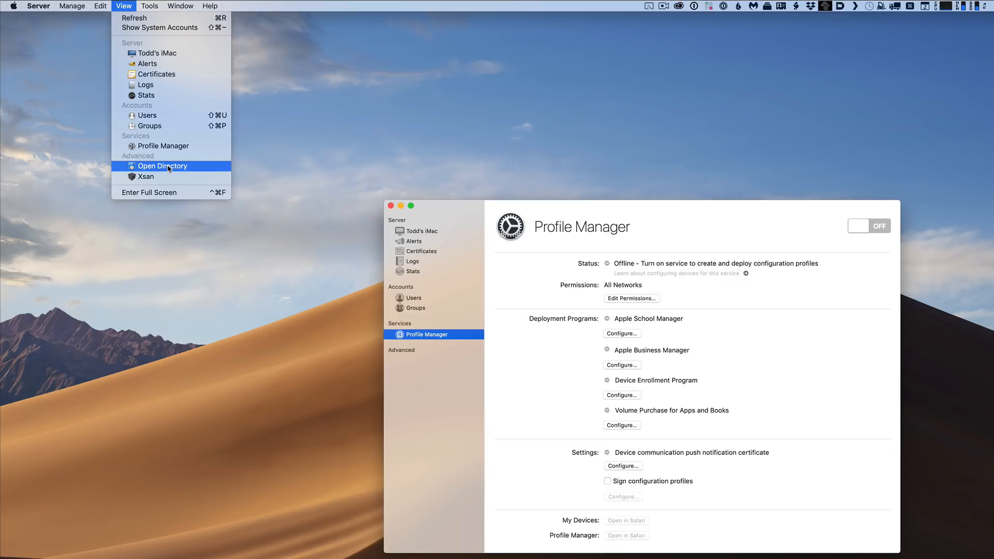
pyautogui.moveTo(157, 75)
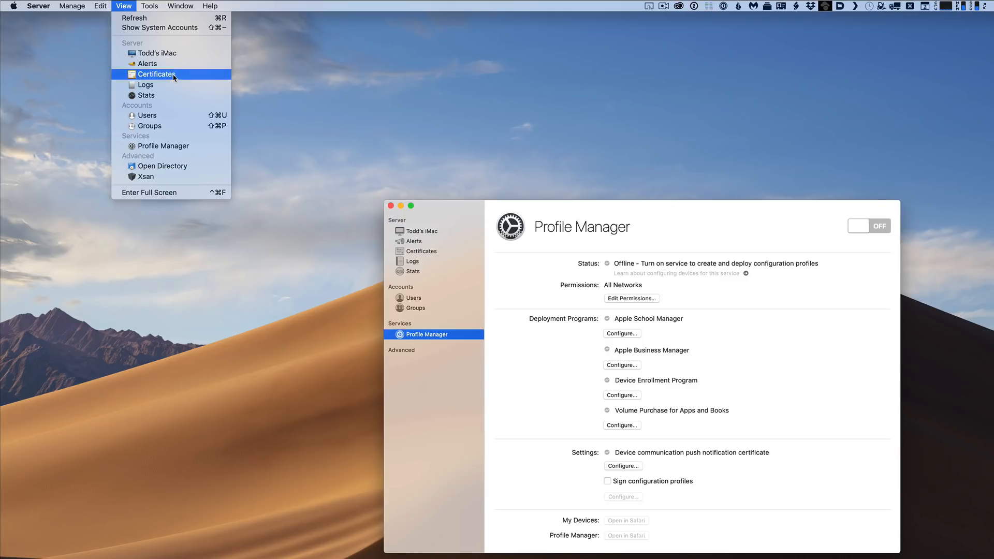
pyautogui.moveTo(157, 52)
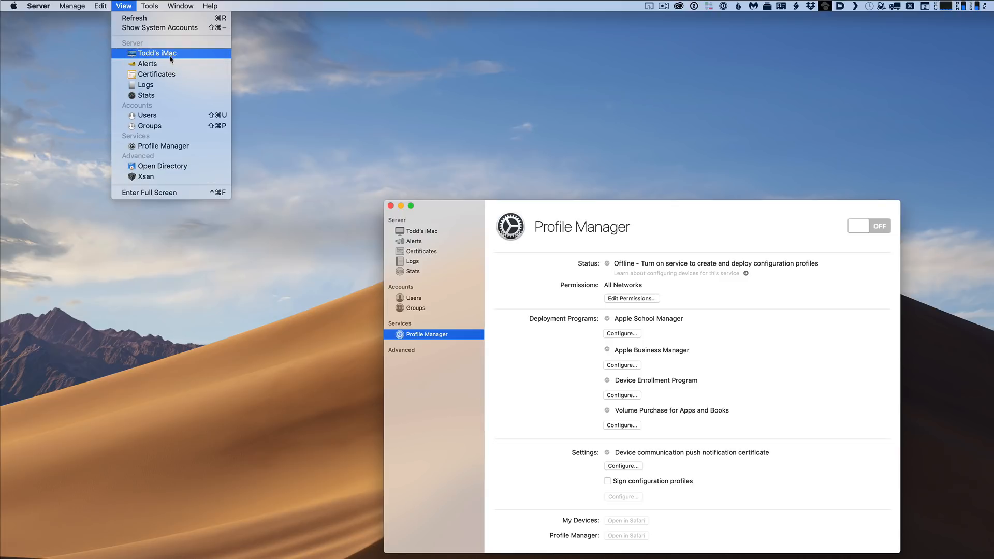
pyautogui.moveTo(166, 179)
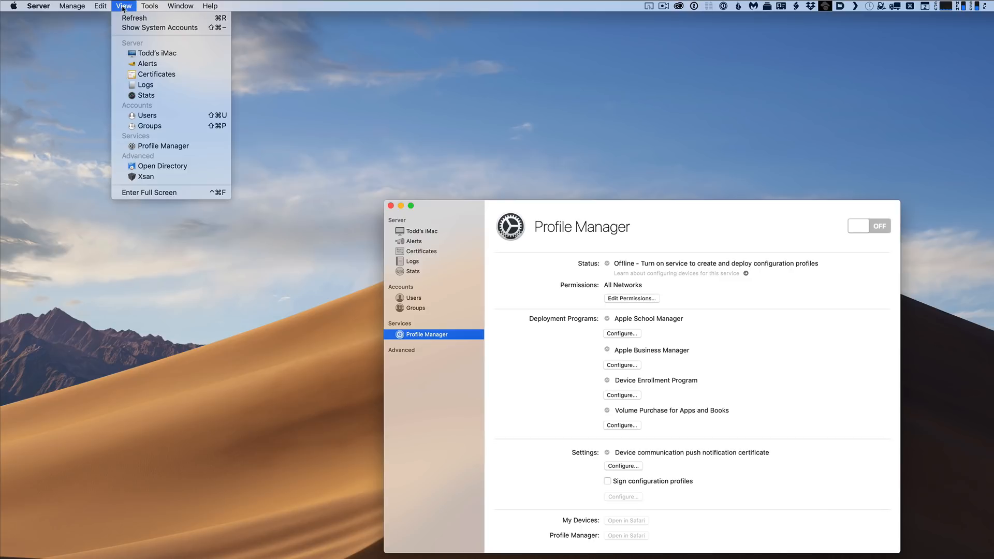
pyautogui.click(149, 6)
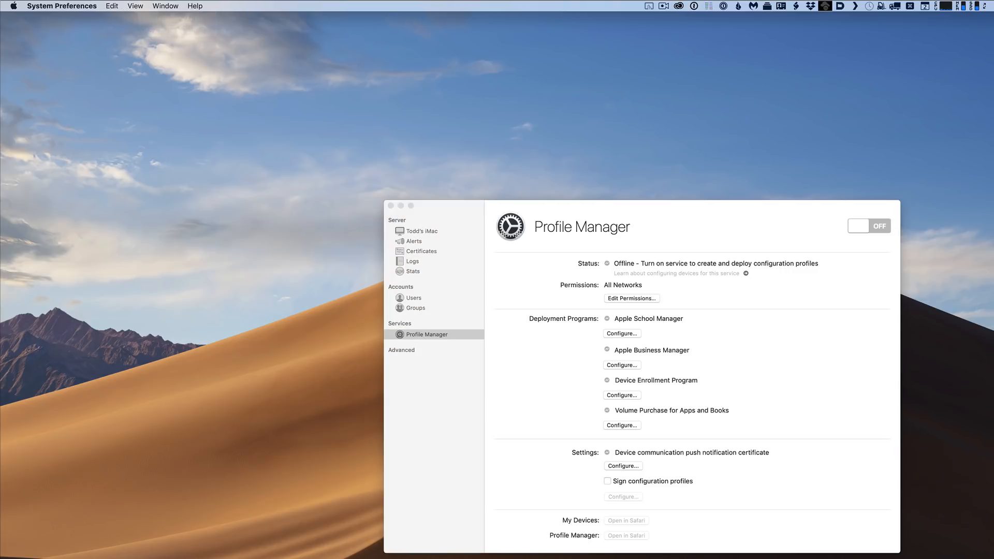
# Bring up the main System Preferences grid from the Dock
pyautogui.click(495, 140)
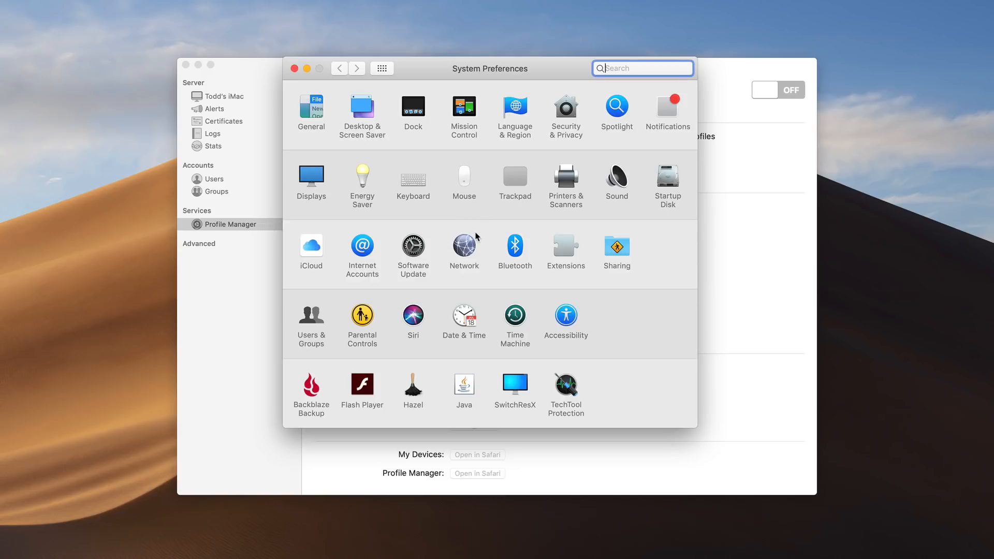
pyautogui.moveTo(416, 267)
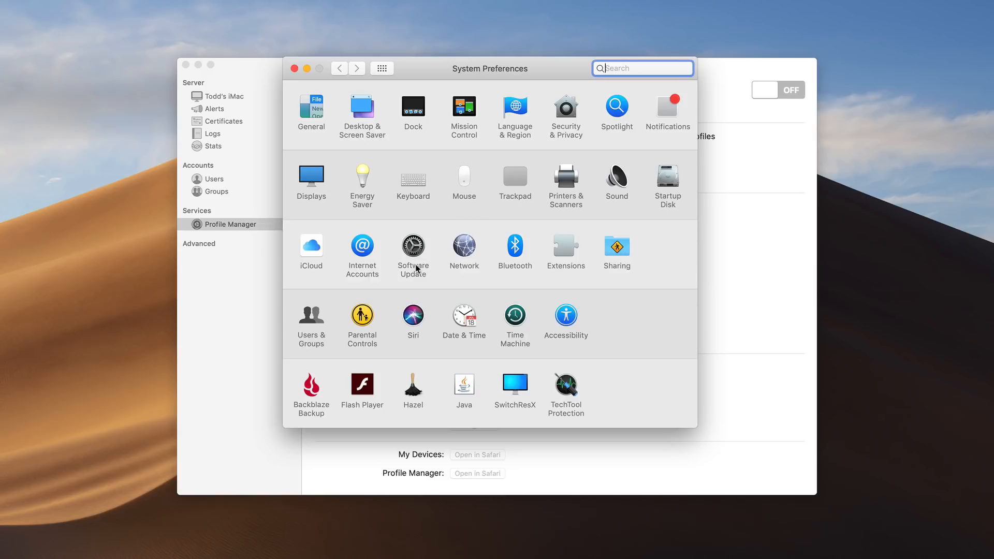
pyautogui.moveTo(622, 260)
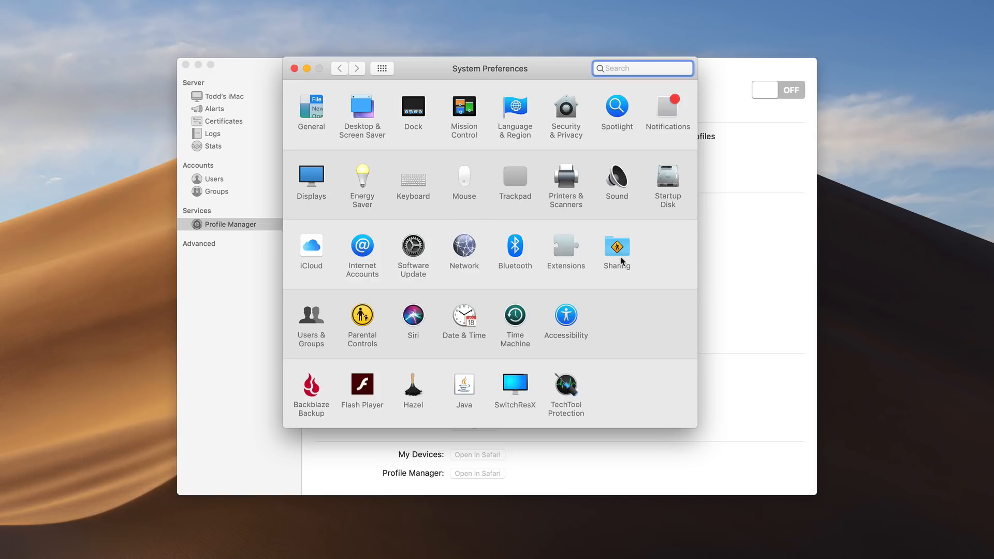
# Show the Sharing pane with file sharing, printer sharing and remote management on
pyautogui.click(615, 248)
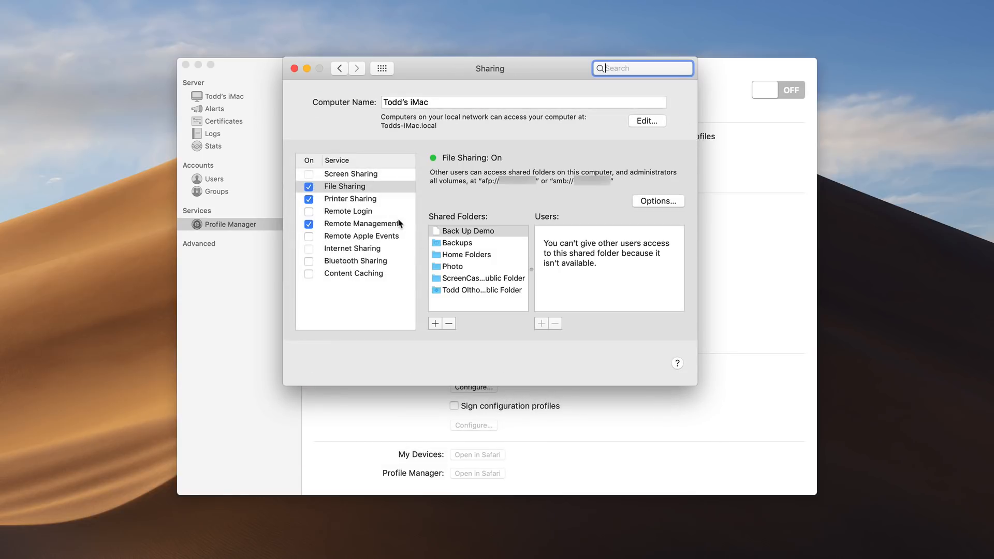
pyautogui.moveTo(478, 254)
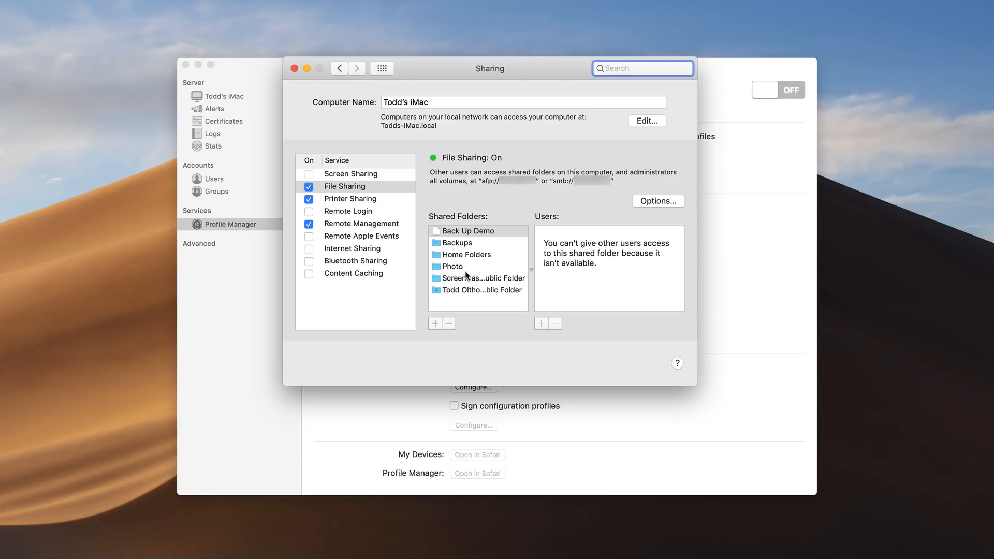
pyautogui.moveTo(368, 299)
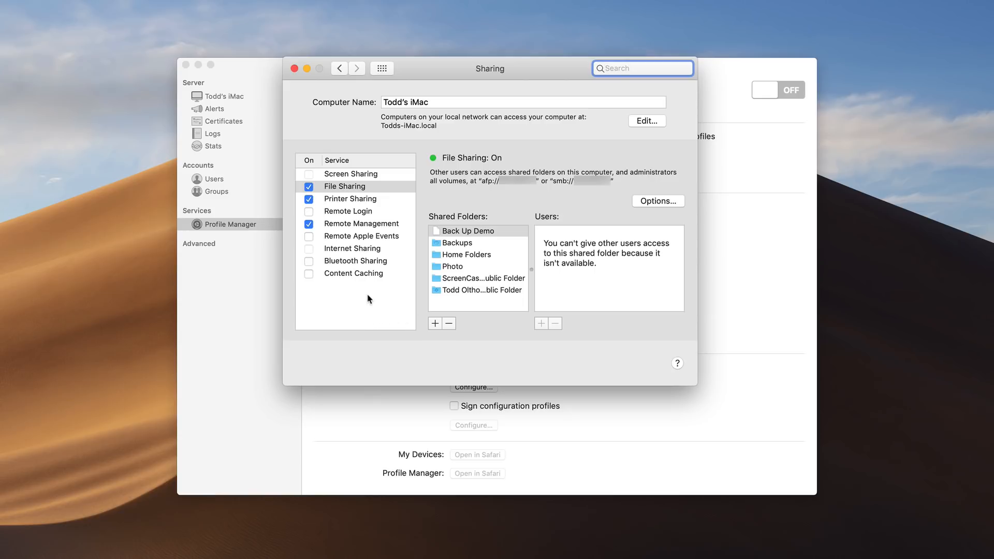
pyautogui.moveTo(369, 287)
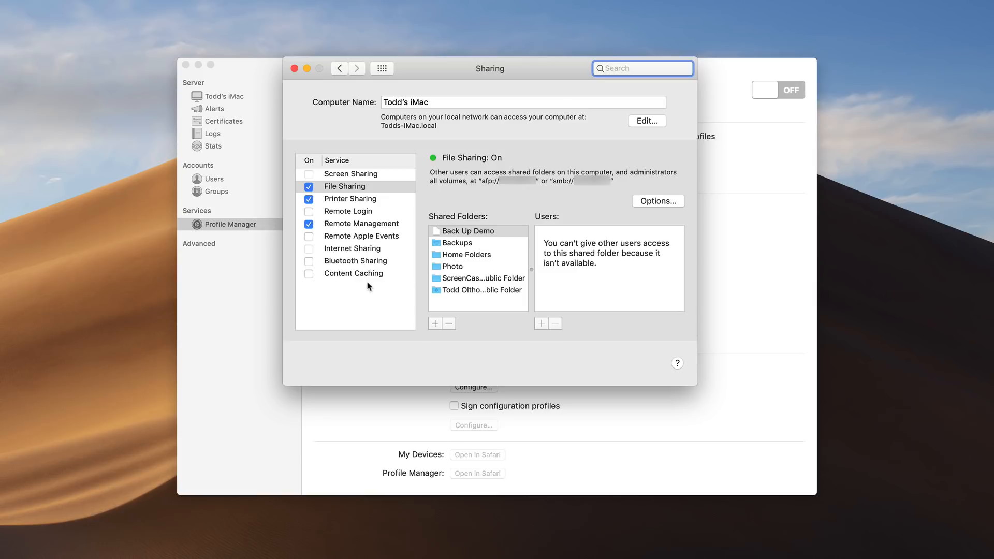
# Return to the Server window with the Profile Manager page showing again
pyautogui.click(293, 68)
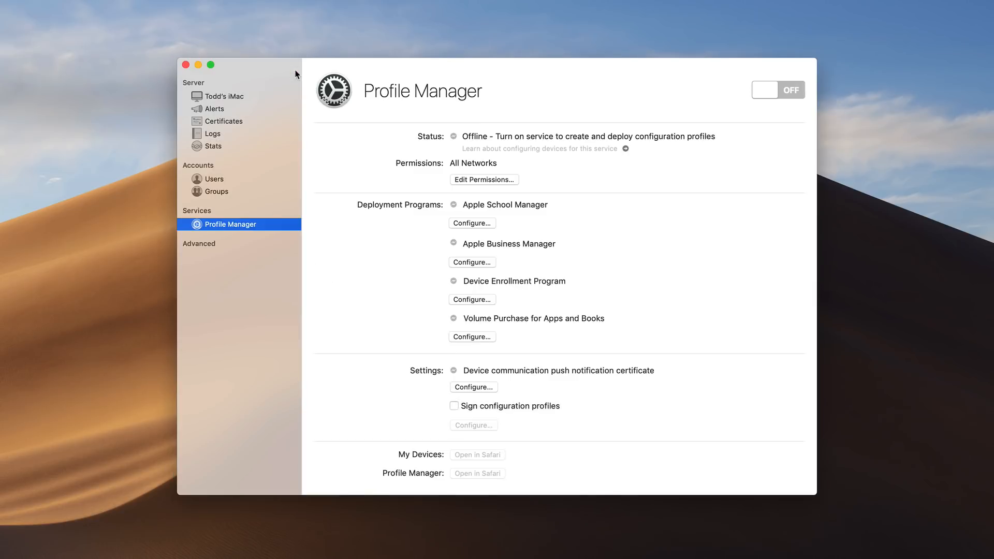
pyautogui.moveTo(317, 65)
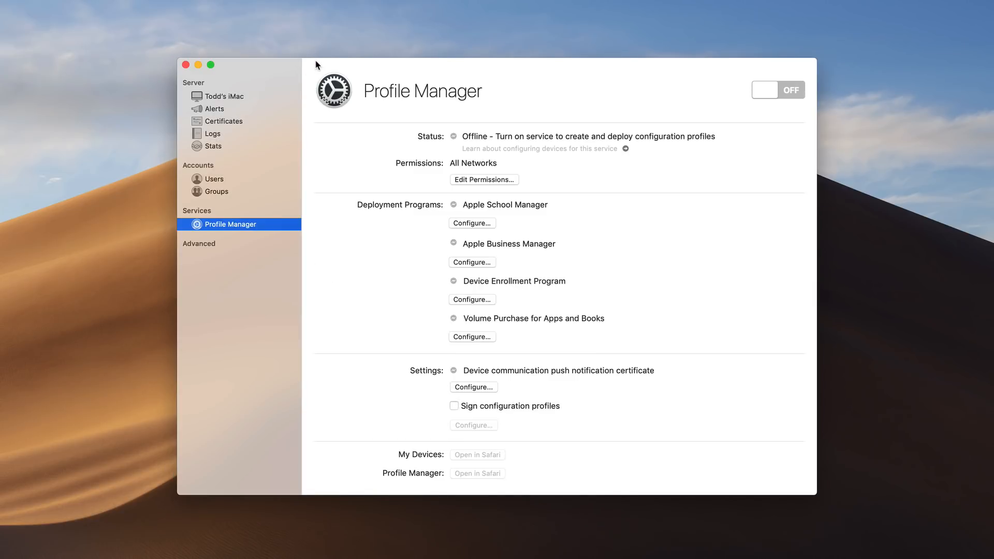